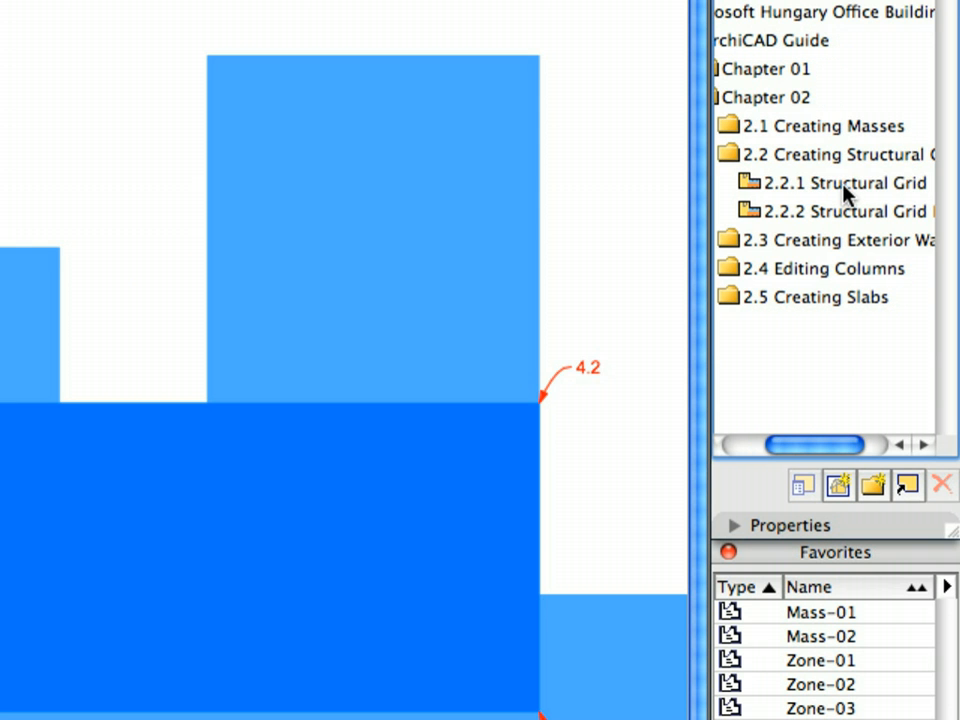
- Switch to the 2.2.1 Structural Grid view under Chapter 02 in the Navigator
left_click(844, 184)
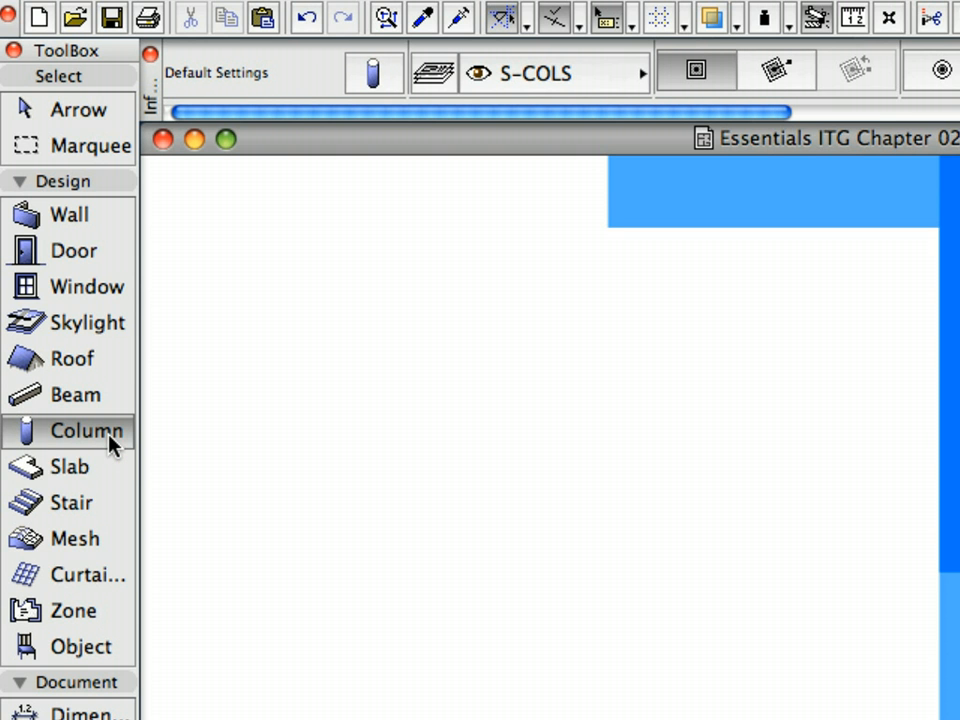
mouse_move(104, 444)
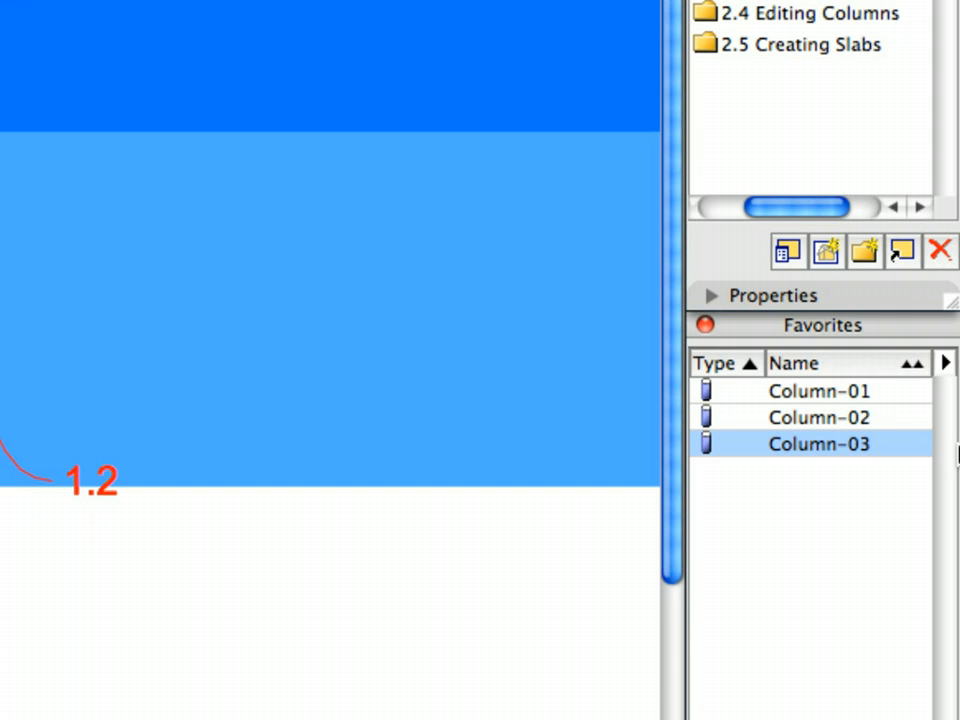
- Apply the Column-03 favorite preset to the Column tool
left_click(820, 390)
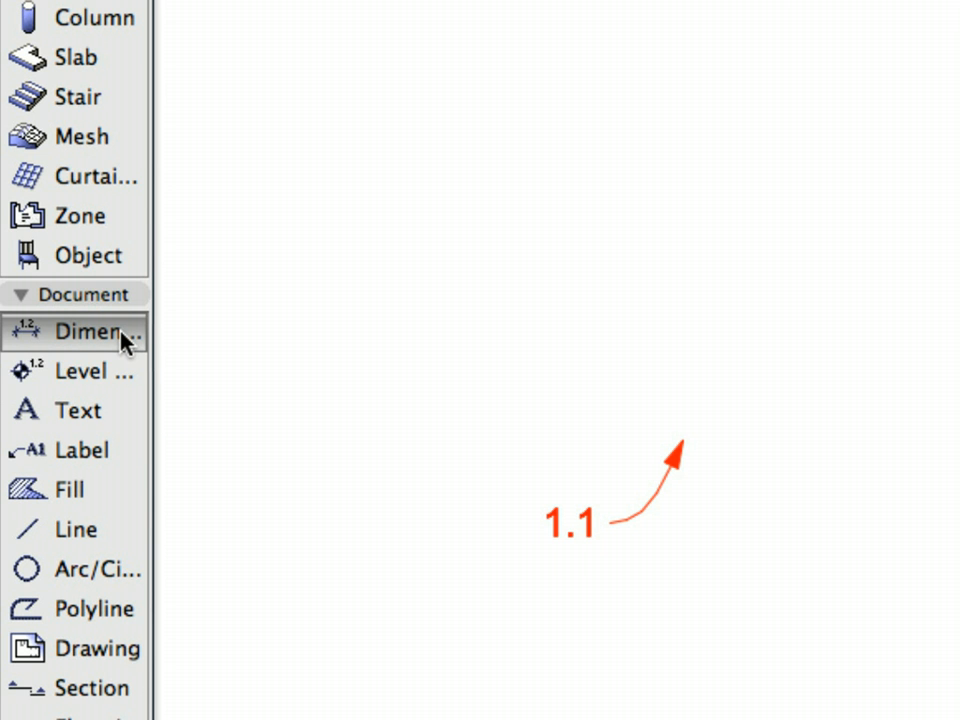
mouse_move(90, 332)
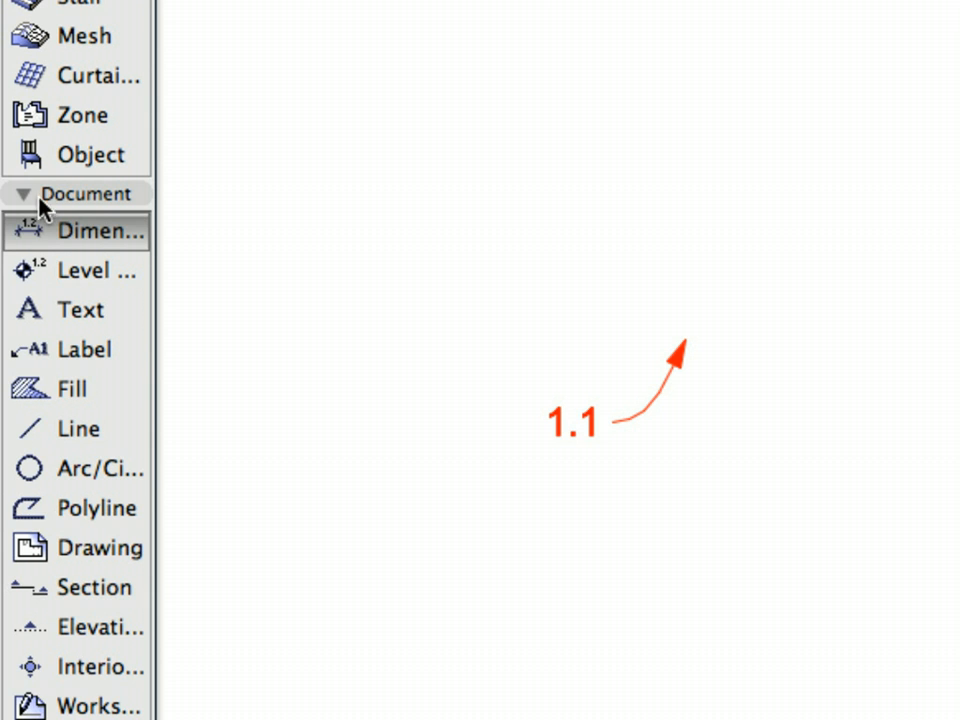
- Expand the More tool group, activate the Grid Element tool and reapply Column-03
left_click(88, 192)
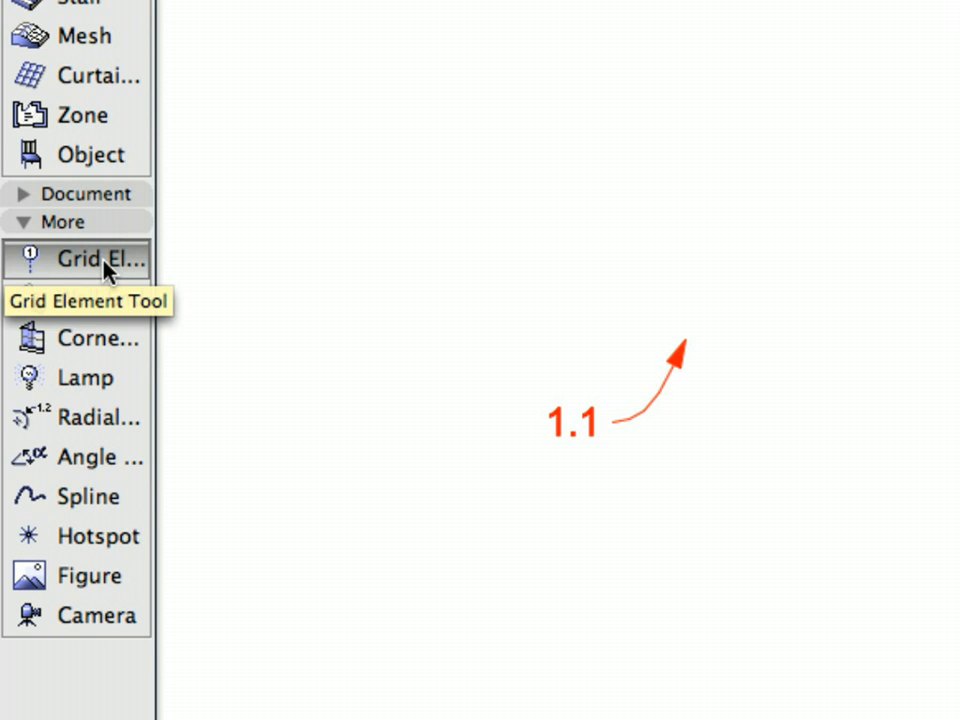
left_click(76, 258)
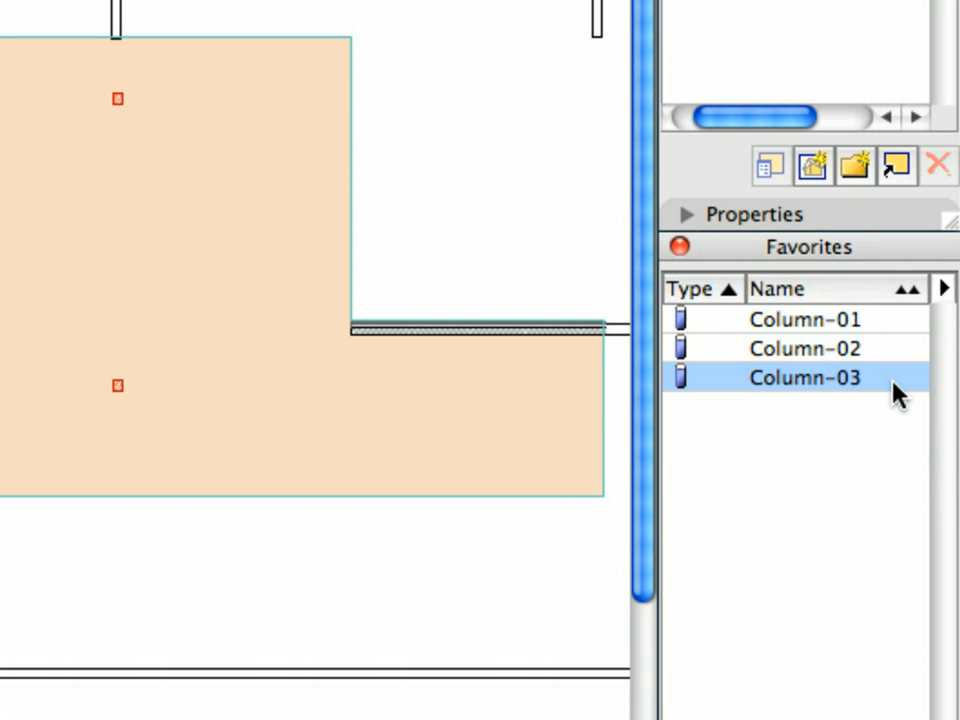
left_click(218, 14)
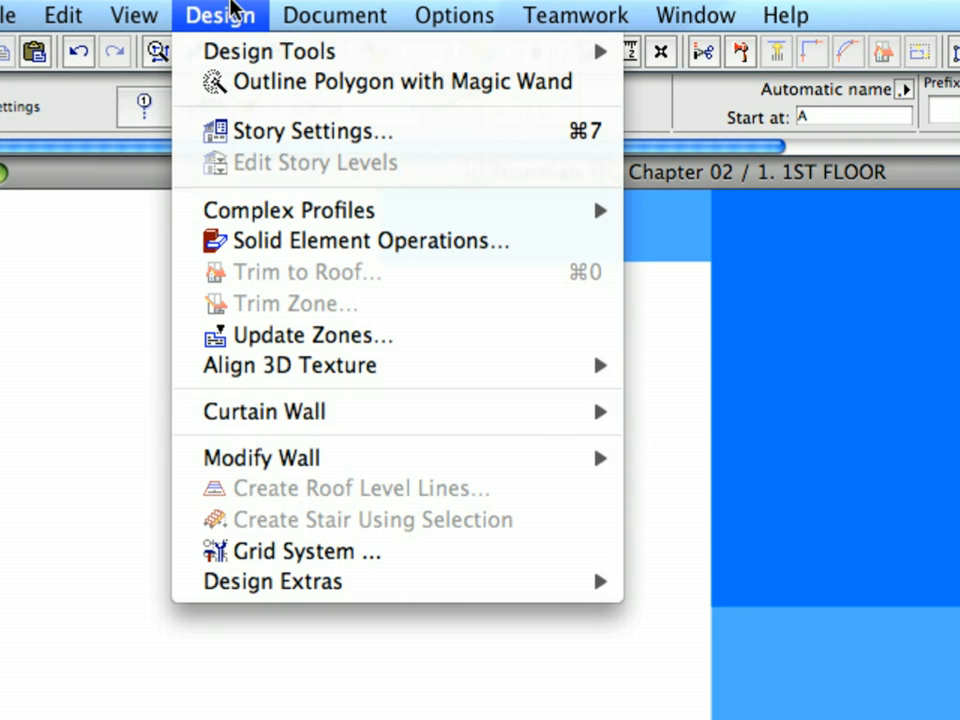
mouse_move(308, 552)
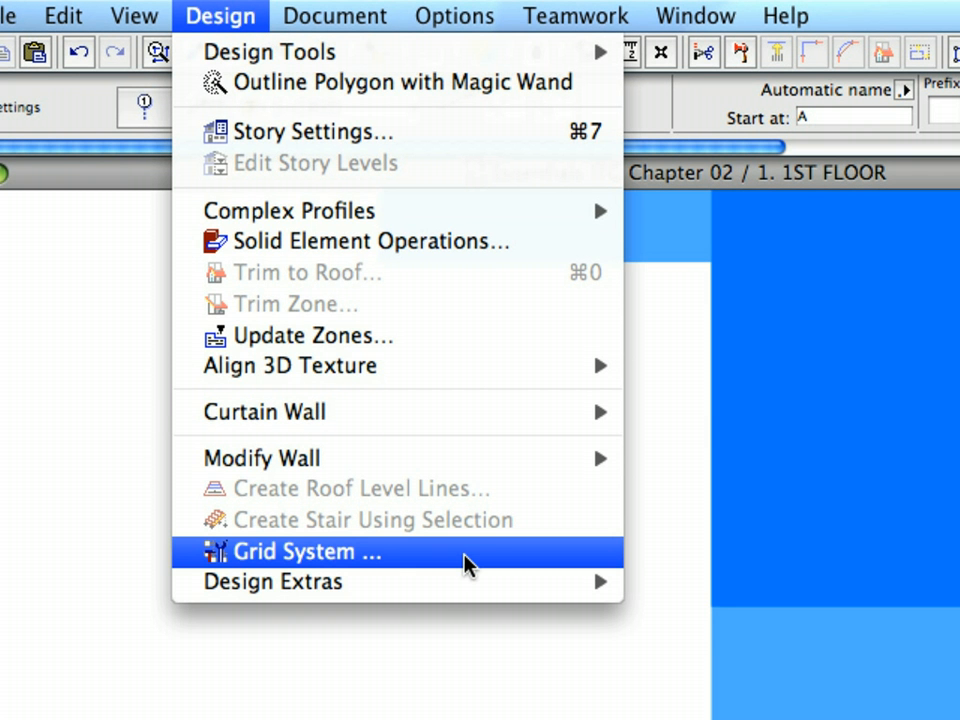
- Bring up the Grid System Settings dialog from the Design menu
left_click(296, 552)
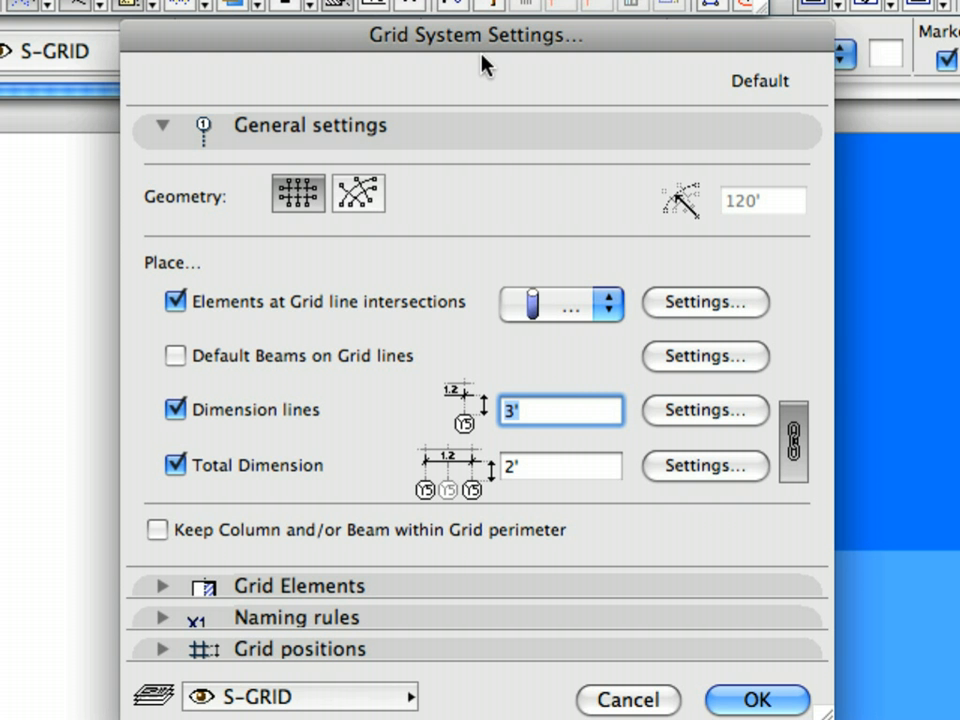
mouse_move(452, 308)
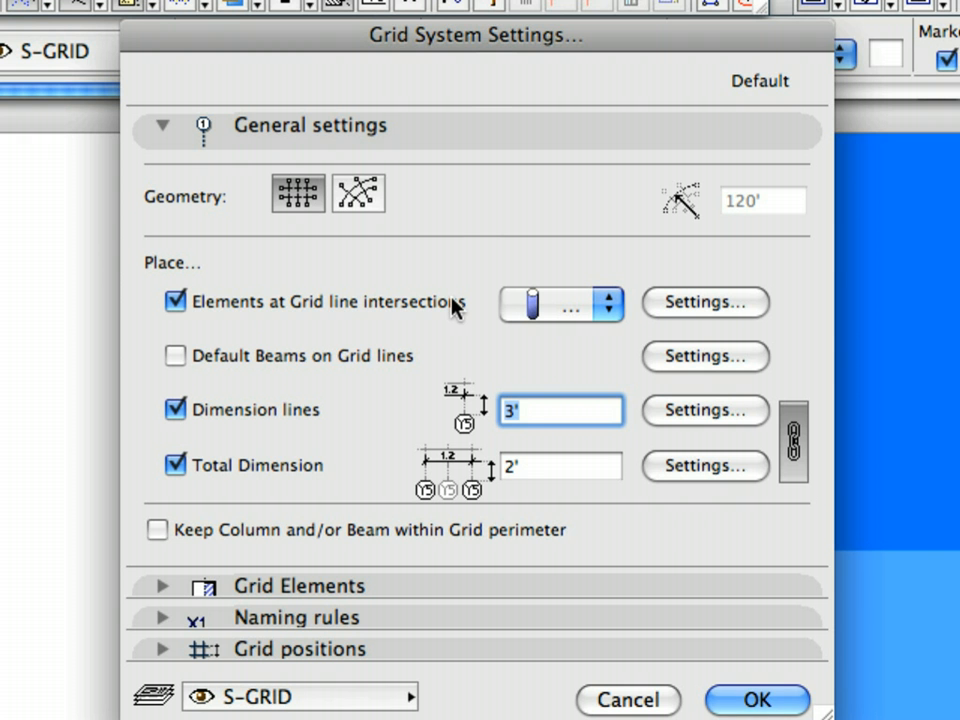
mouse_move(452, 304)
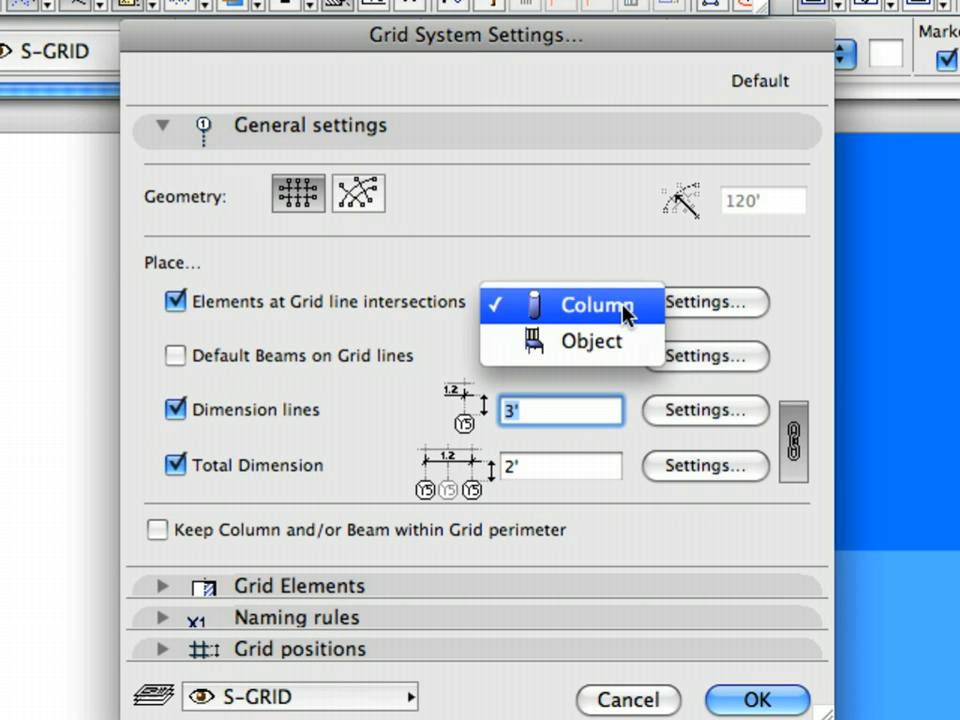
- Keep Column as the intersection element and accept its 35' tall, 1' by 1' defaults
left_click(596, 304)
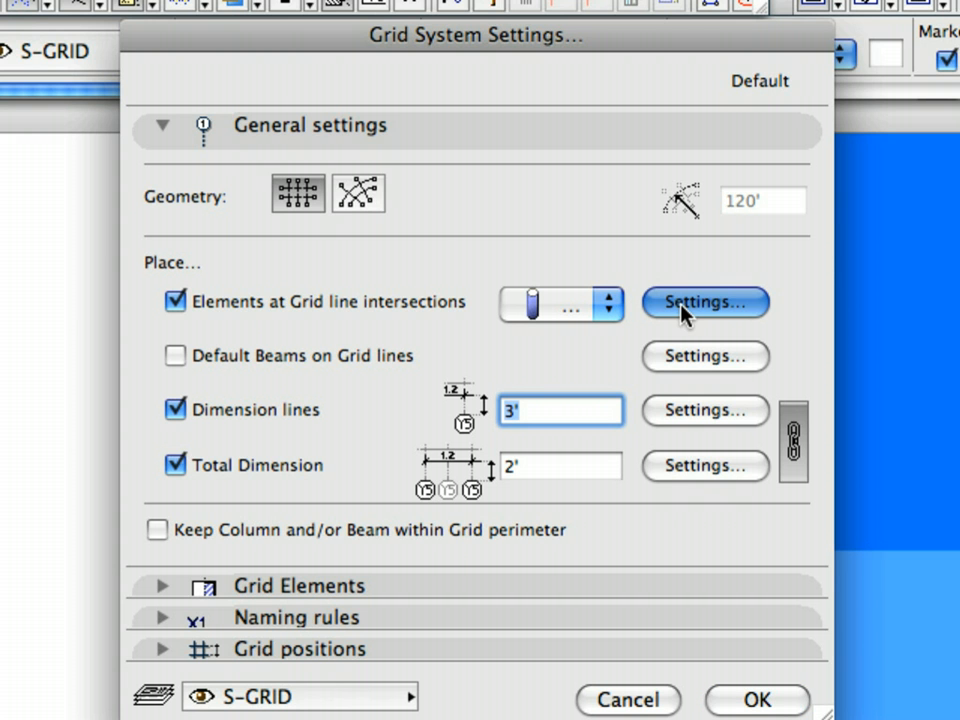
left_click(704, 302)
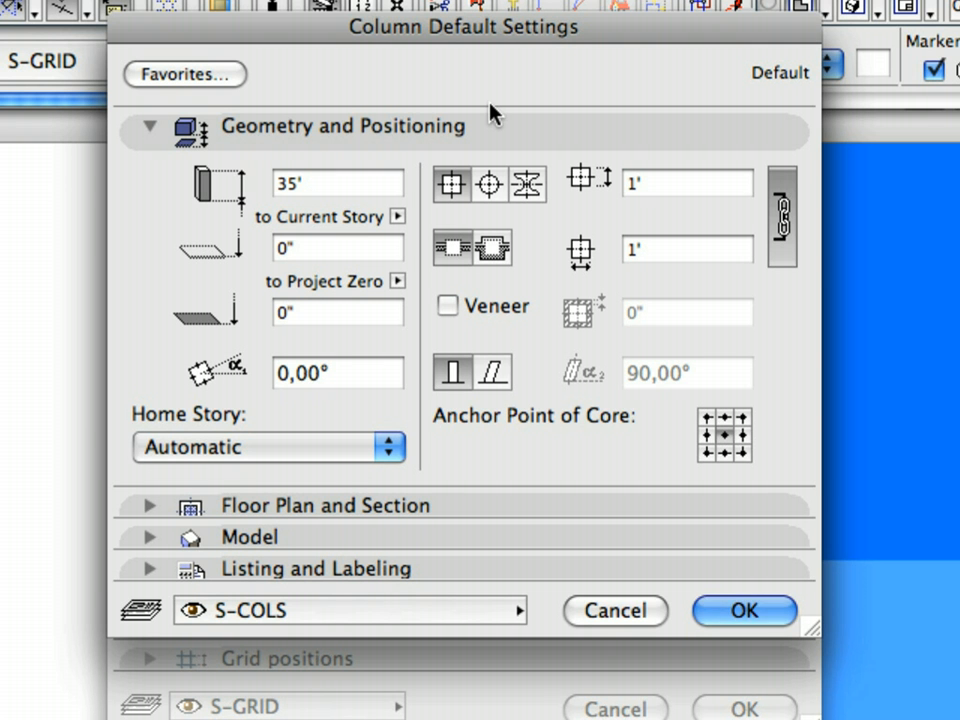
mouse_move(748, 522)
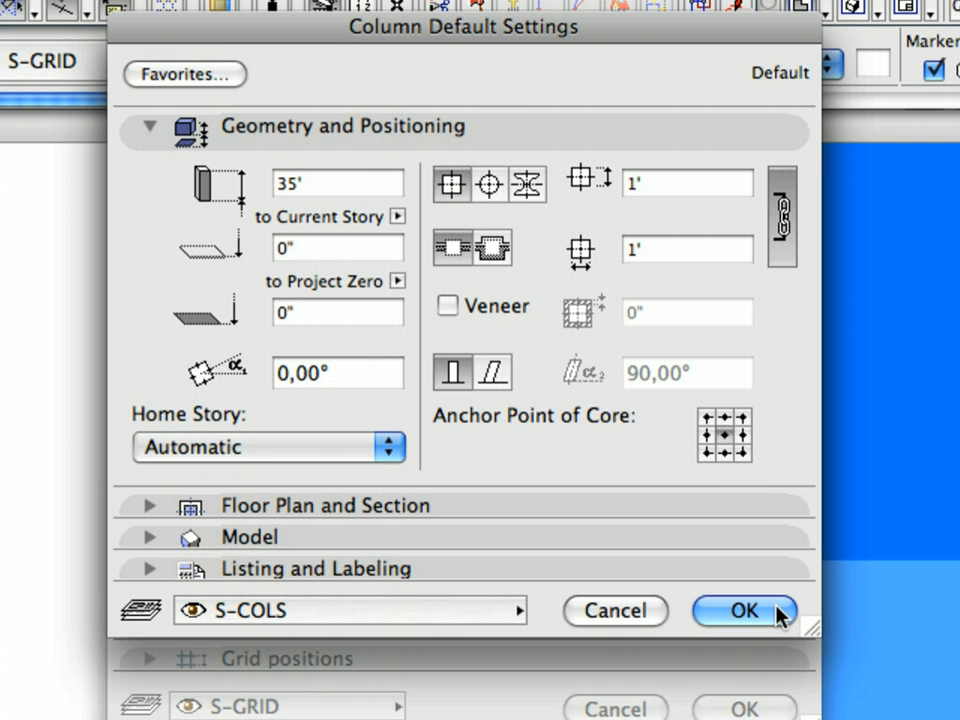
left_click(744, 612)
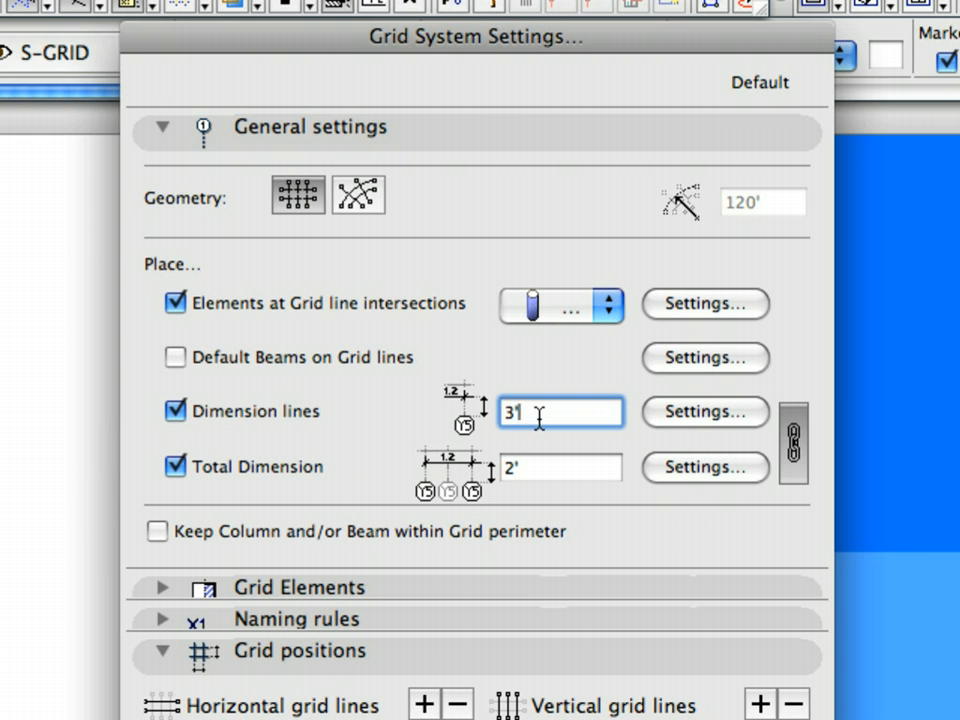
- Set Dimension lines distance to 3'-4" and Total Dimension distance to 1-8
type("-4")
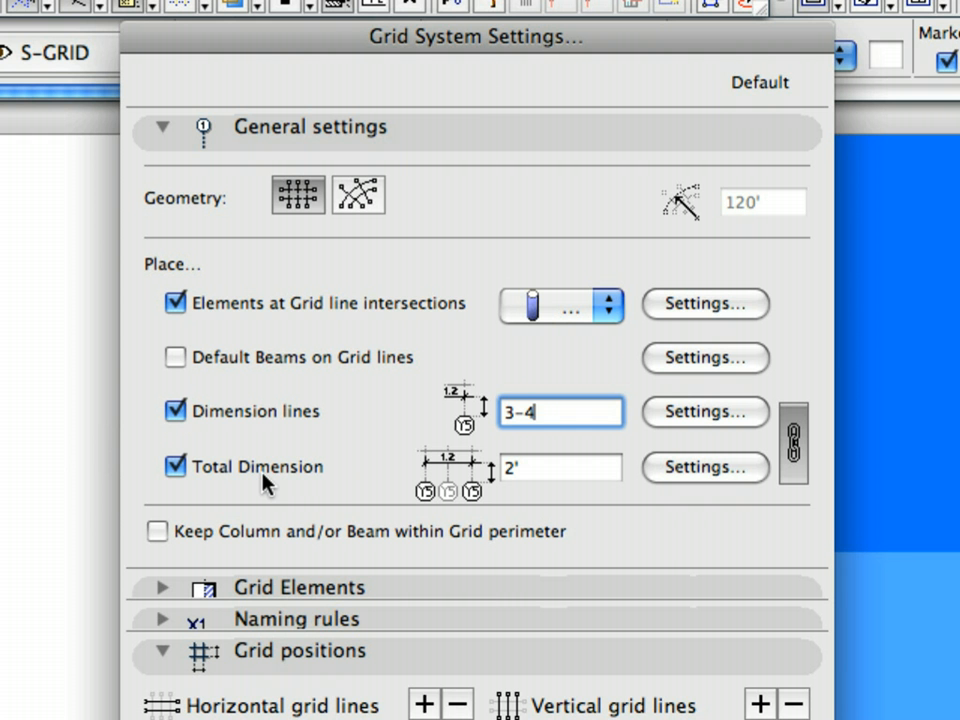
mouse_move(270, 476)
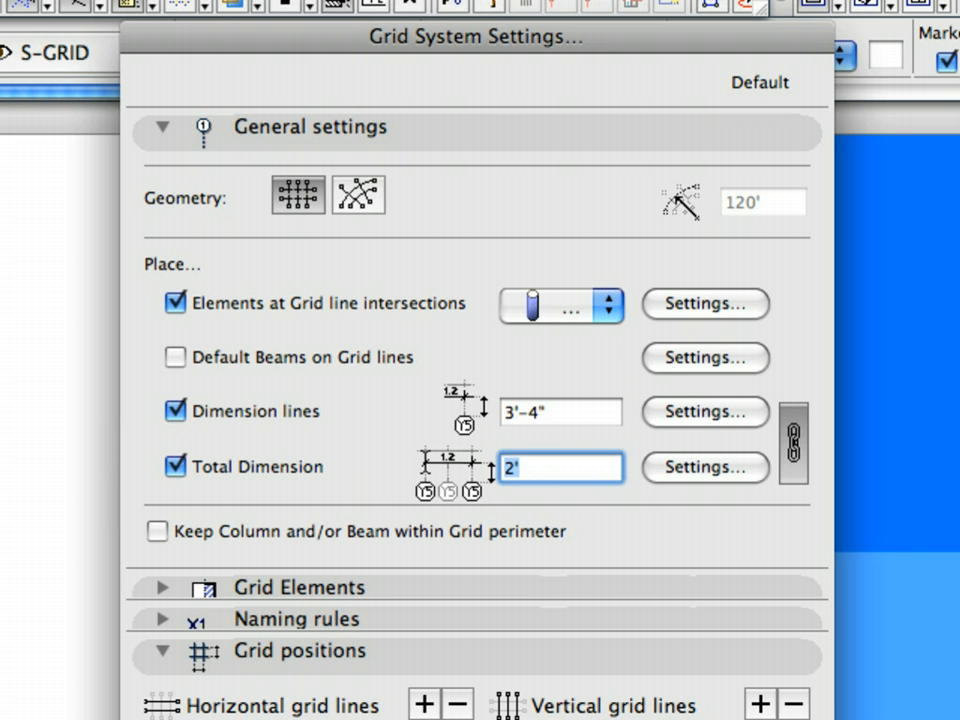
type("1-8")
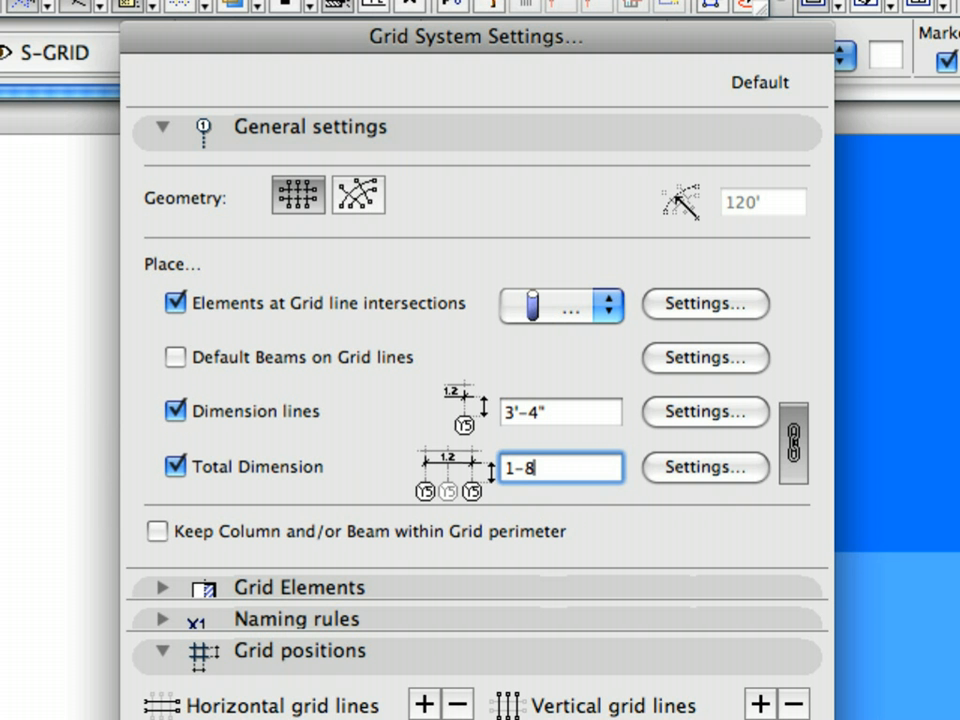
mouse_move(452, 202)
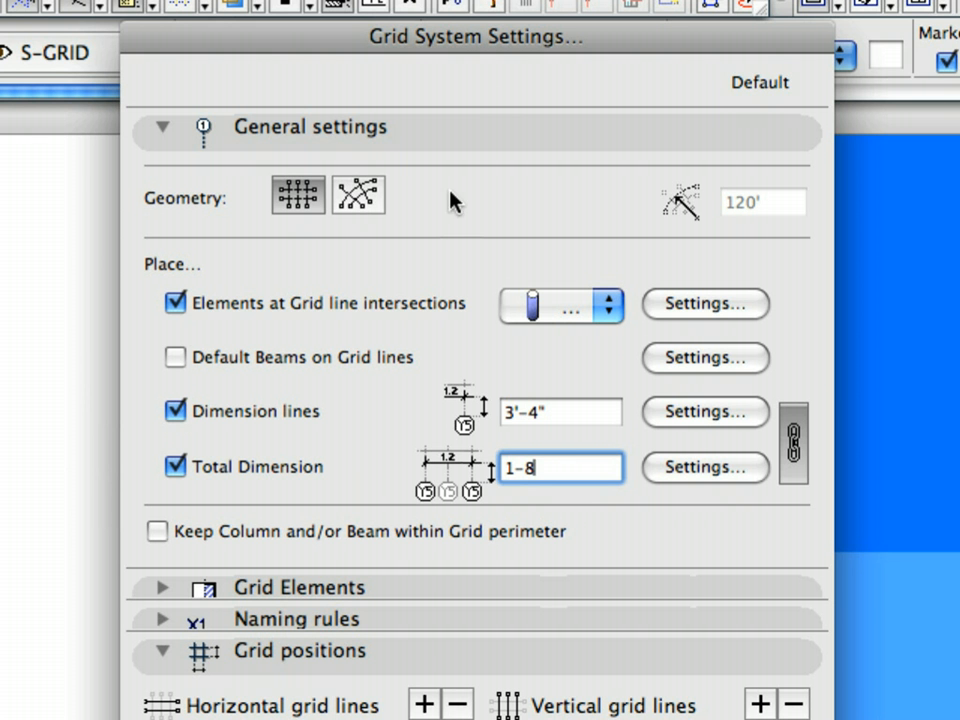
- Review the Grid Element settings panels for section/elevation, naming rules and markers
left_click(156, 128)
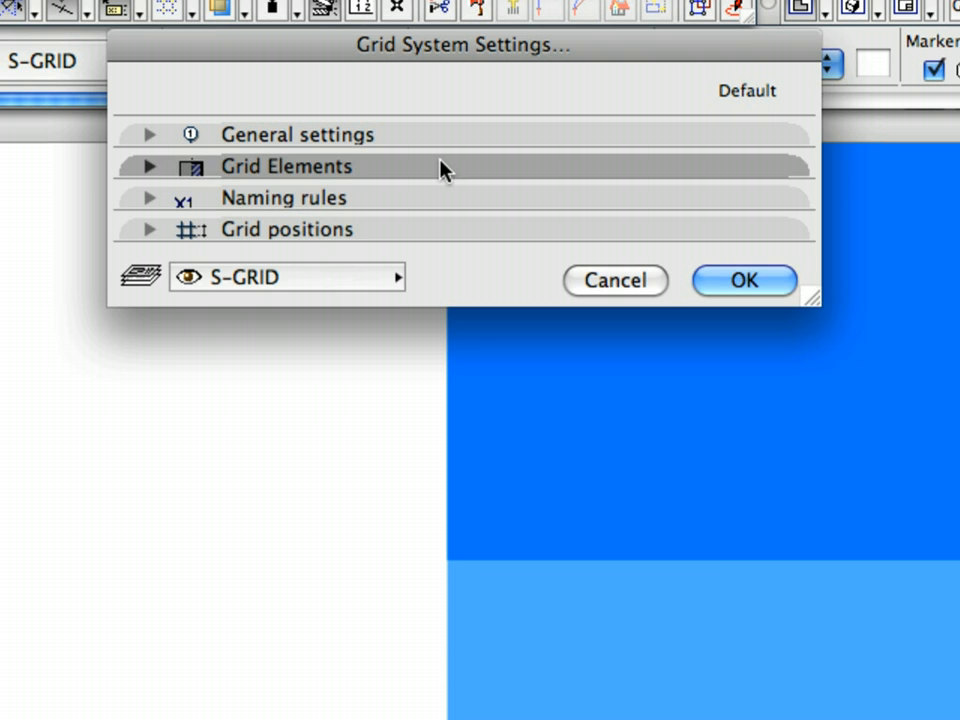
left_click(148, 166)
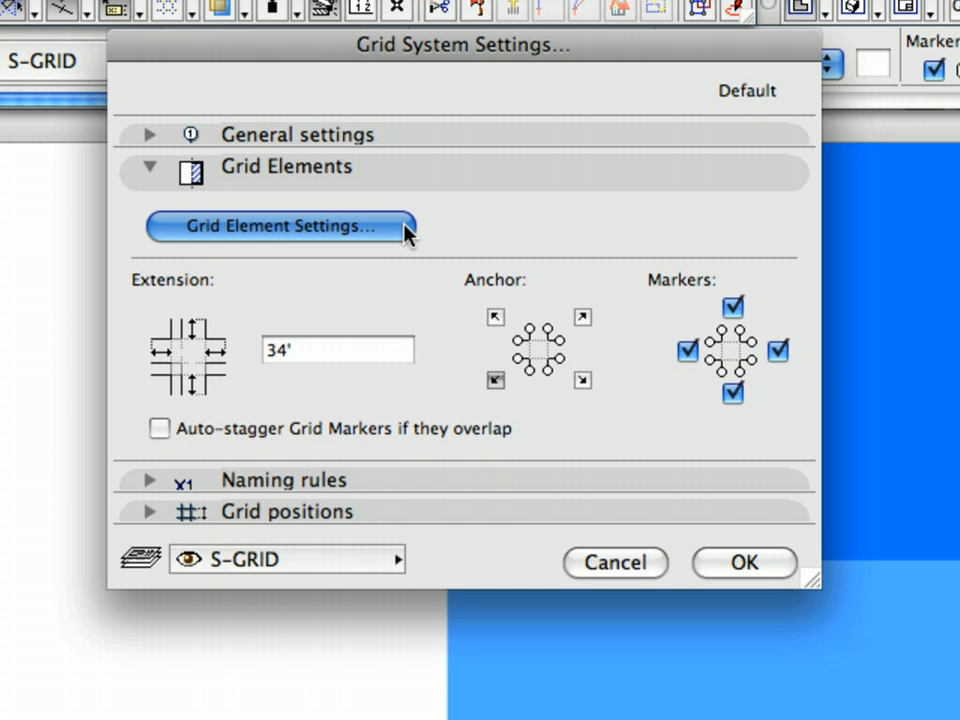
left_click(280, 226)
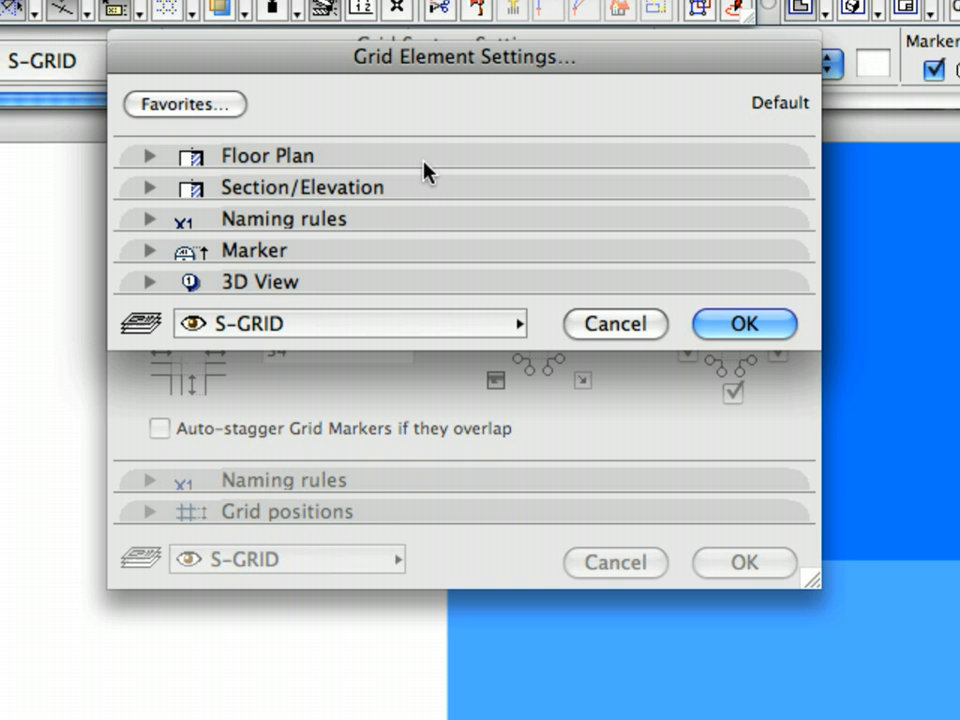
left_click(150, 156)
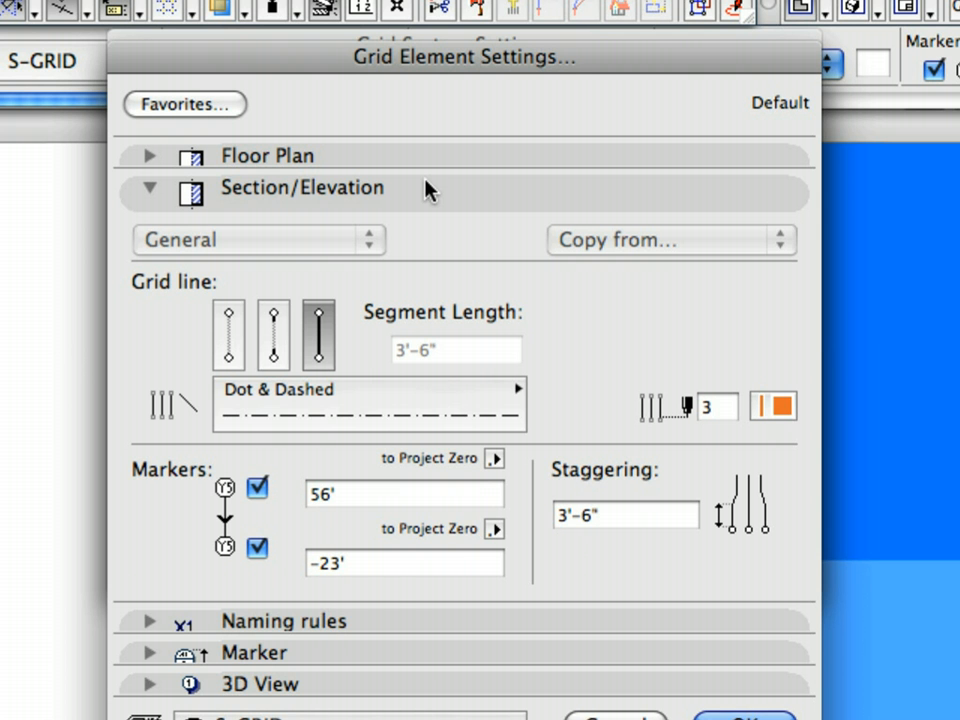
left_click(148, 188)
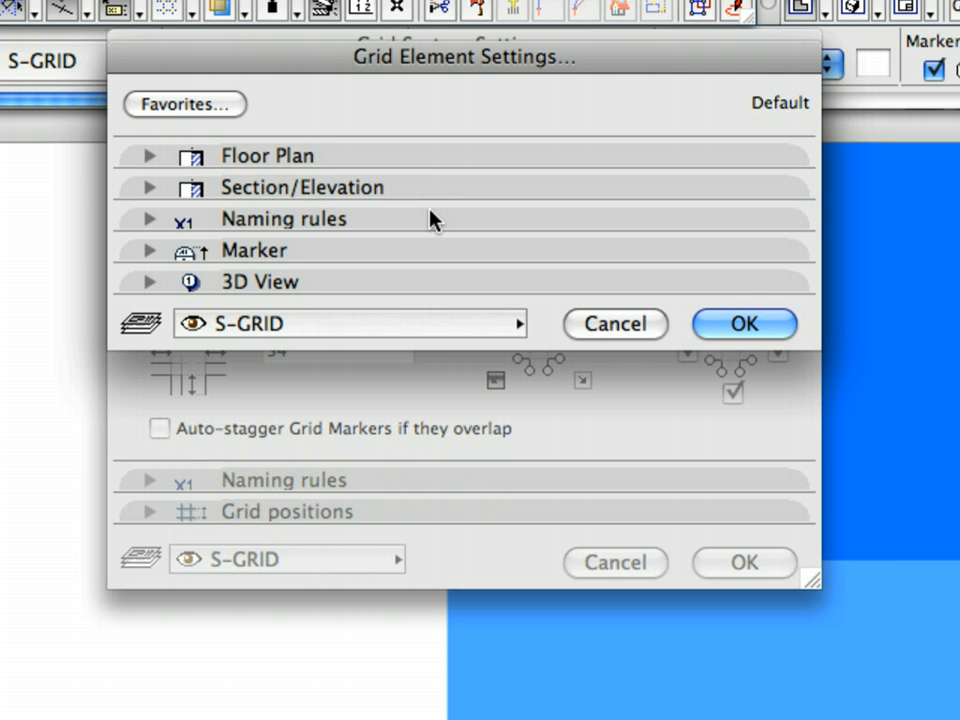
left_click(150, 218)
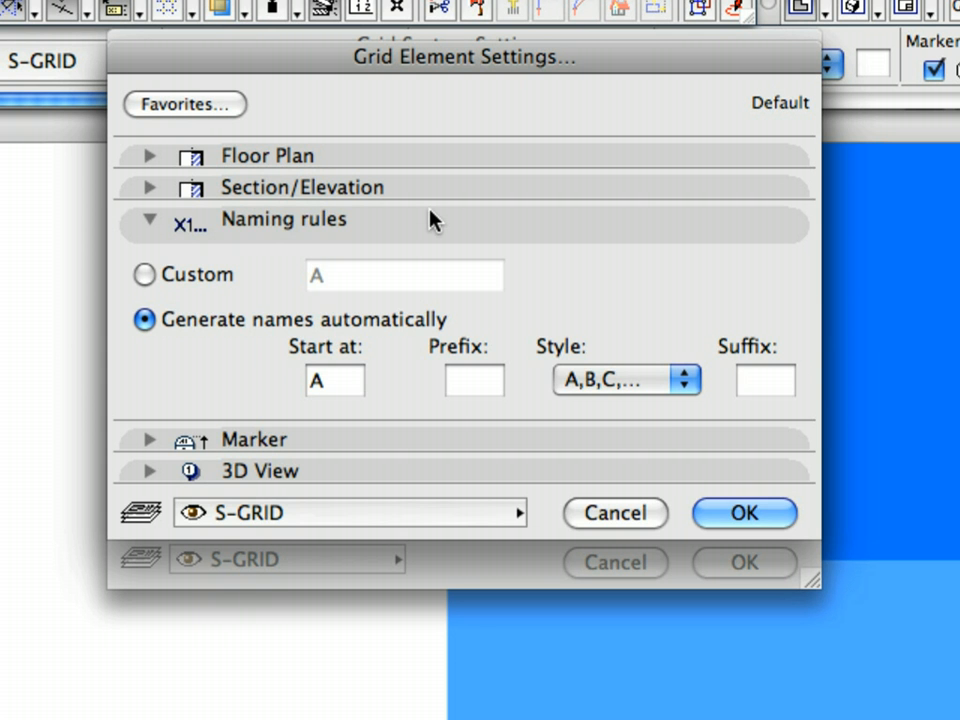
left_click(150, 440)
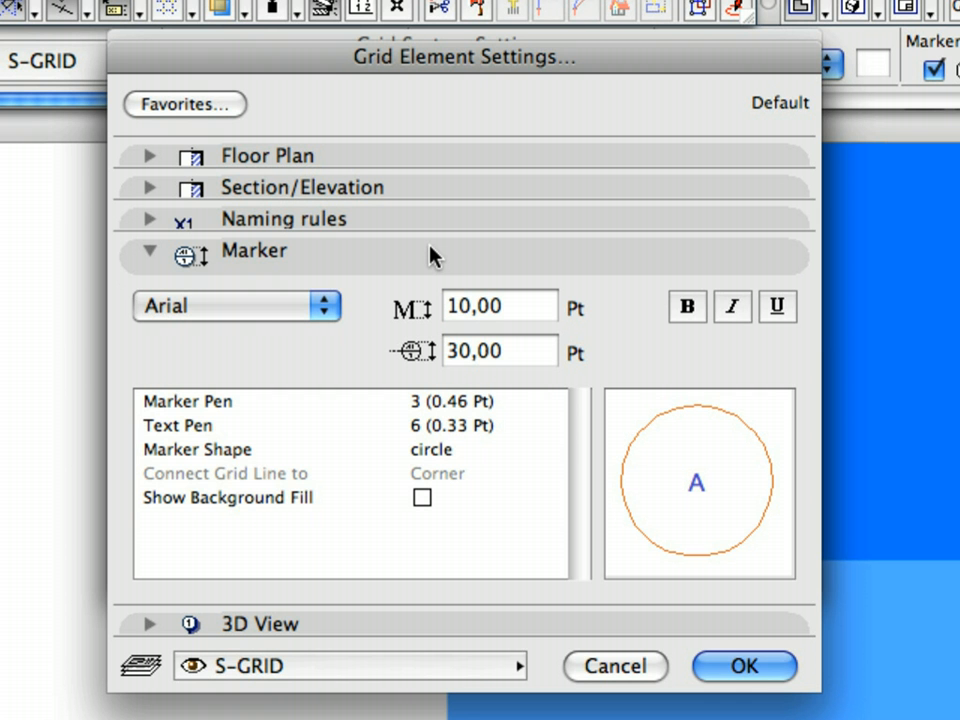
left_click(152, 250)
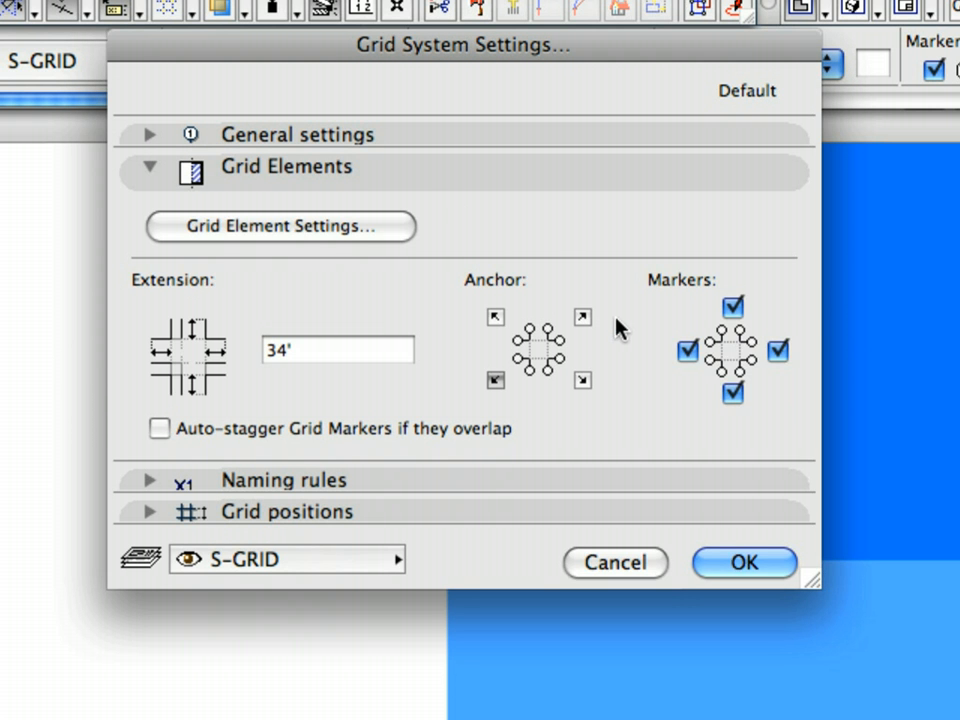
- Confirm automatic naming from A and 1, then expand the Grid positions list
left_click(148, 166)
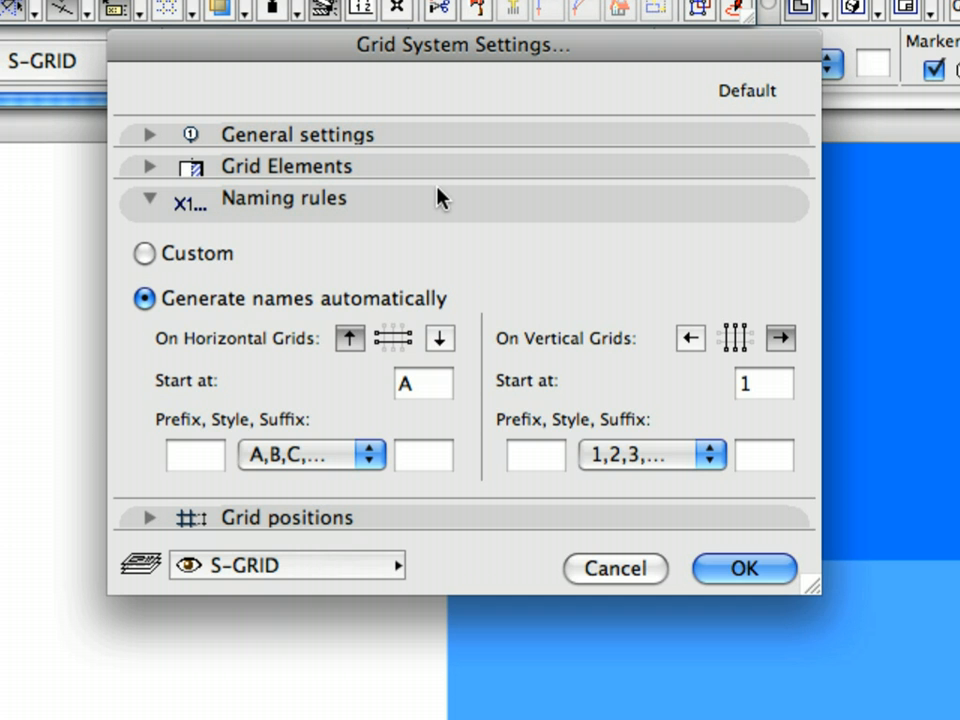
left_click(148, 198)
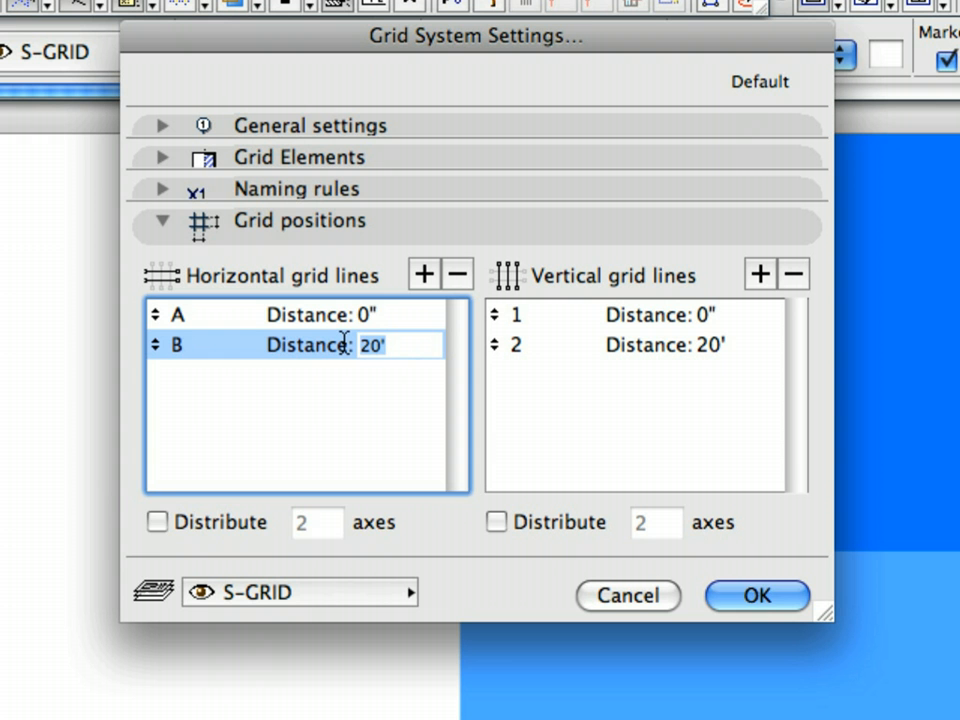
- Define four horizontal gridlines with B at 25' and C at 30'
type("25")
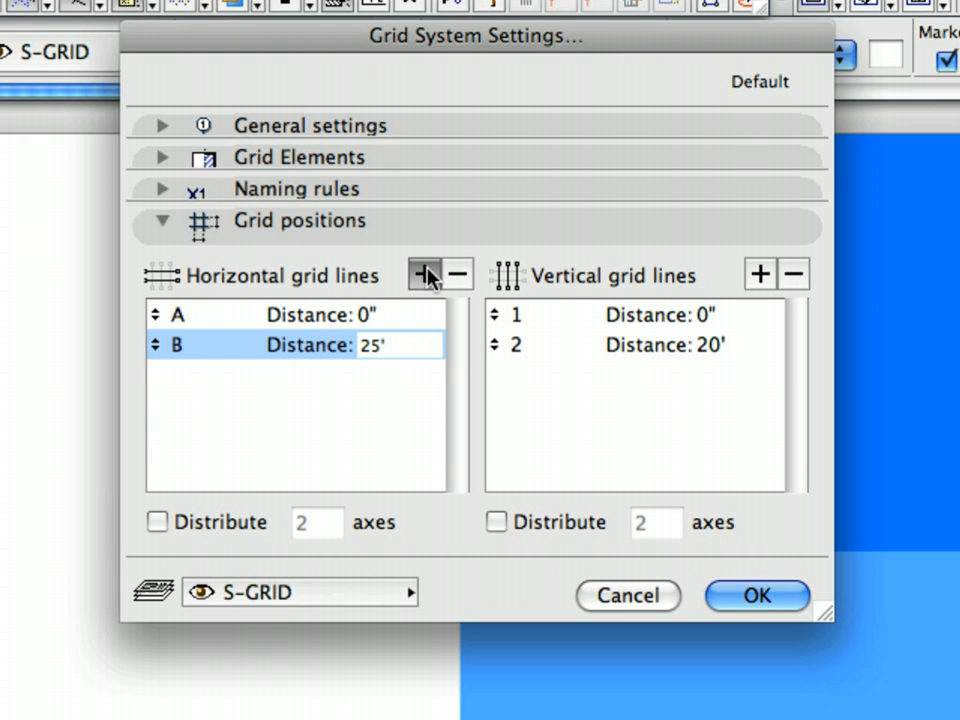
left_click(424, 274)
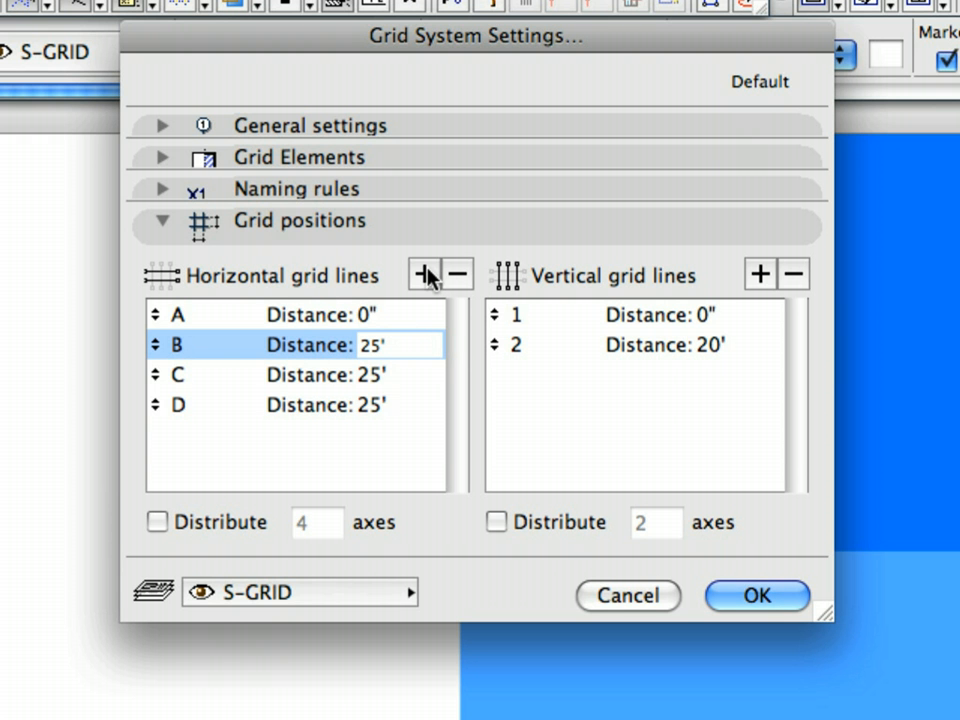
mouse_move(400, 400)
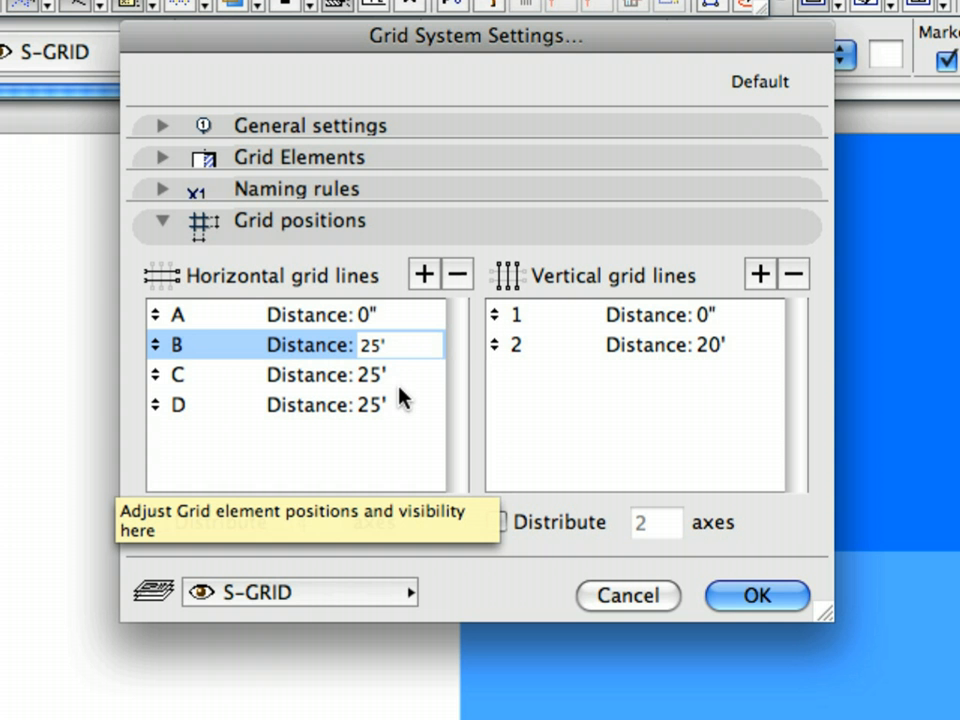
mouse_move(392, 390)
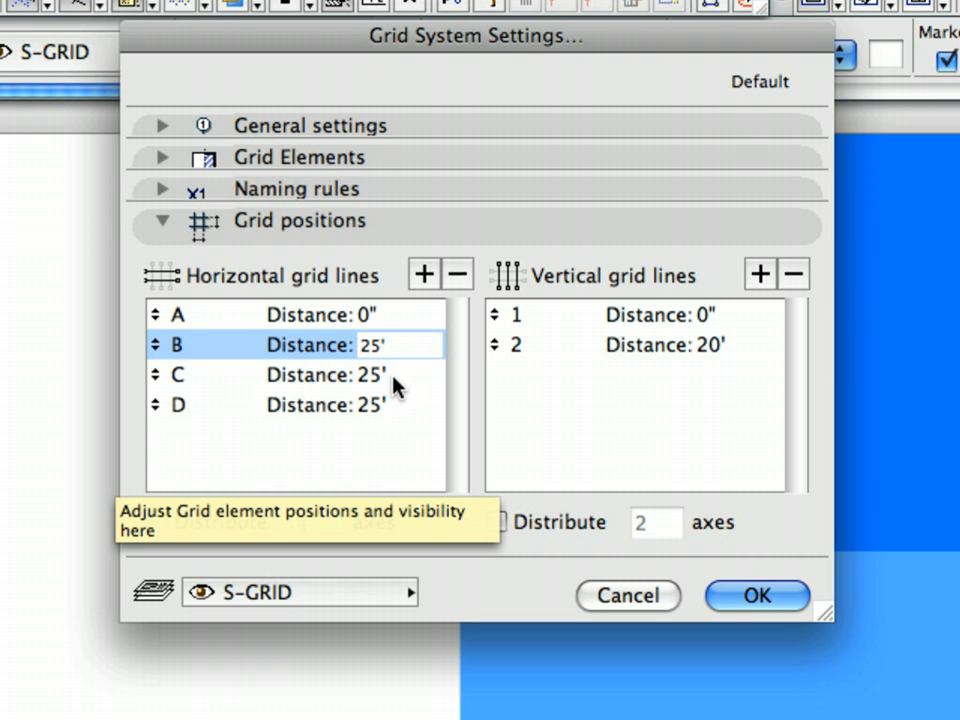
left_click(300, 374)
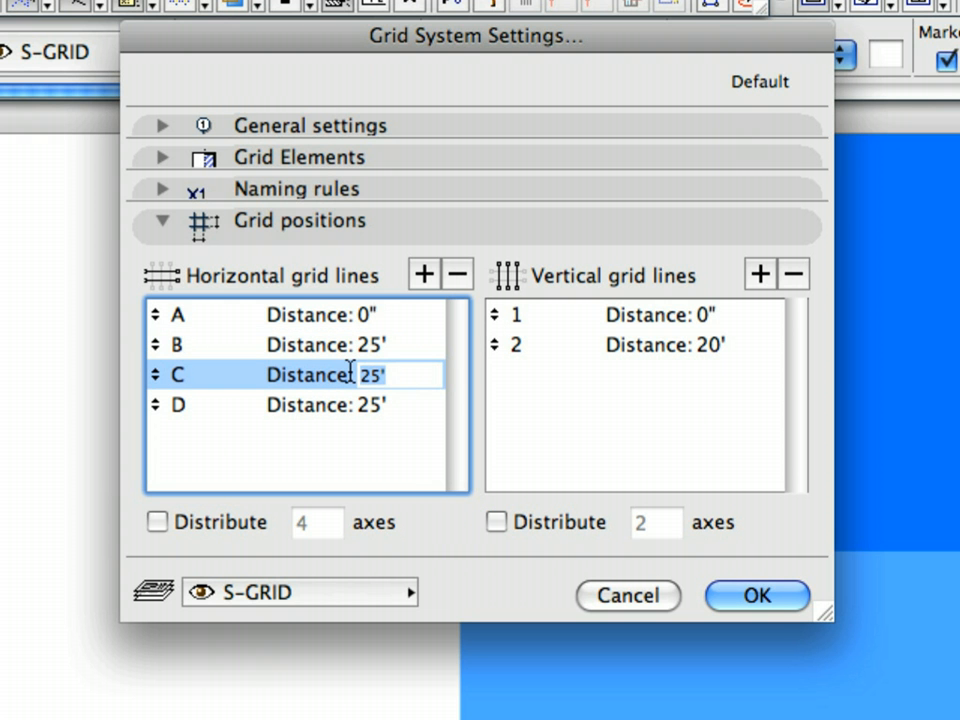
type("30'")
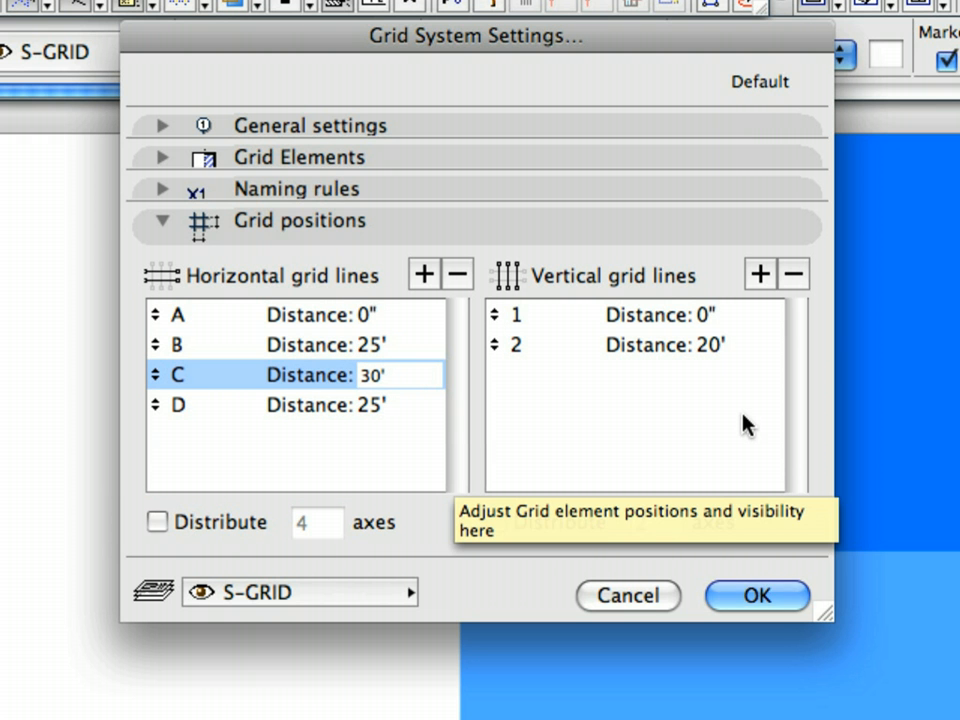
mouse_move(736, 356)
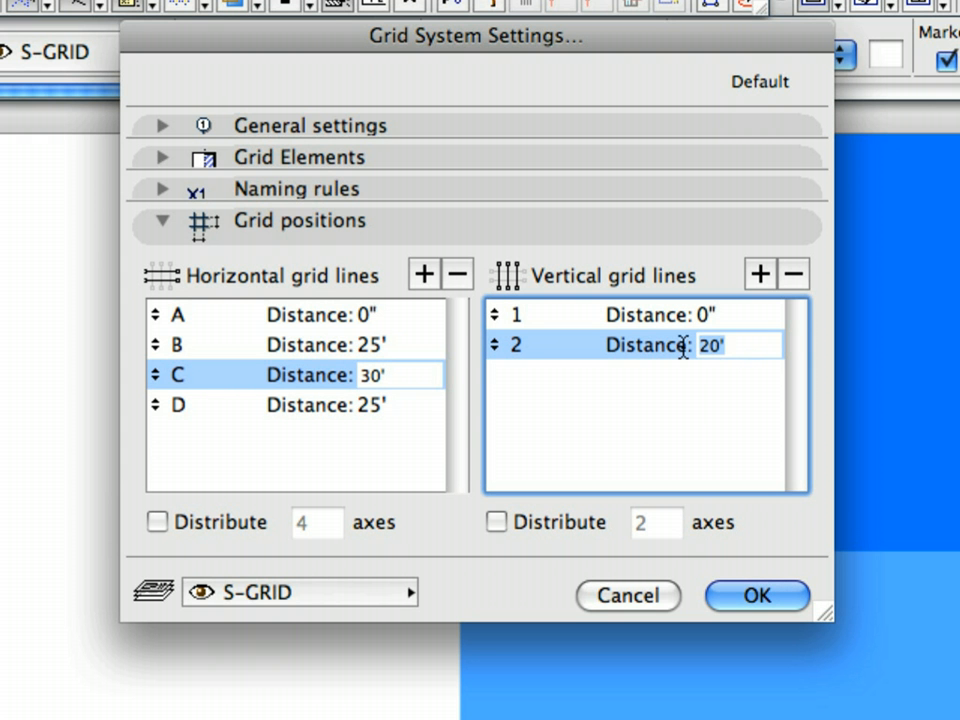
- Add nineteen vertical gridlines 25' apart, with line 9 shortened to 17'-4"
type("25")
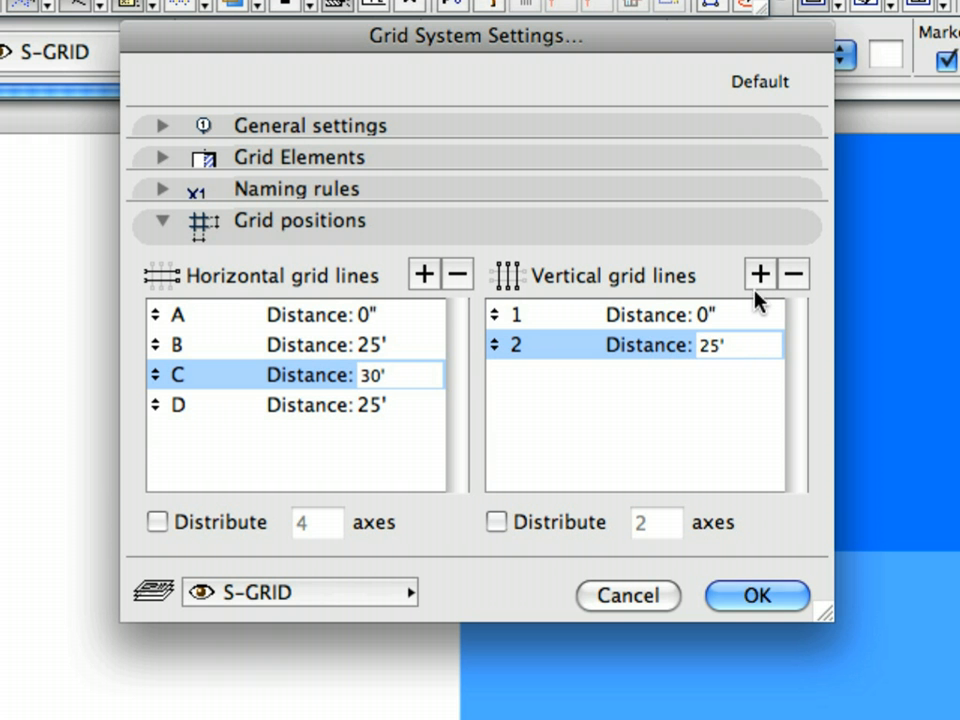
mouse_move(760, 274)
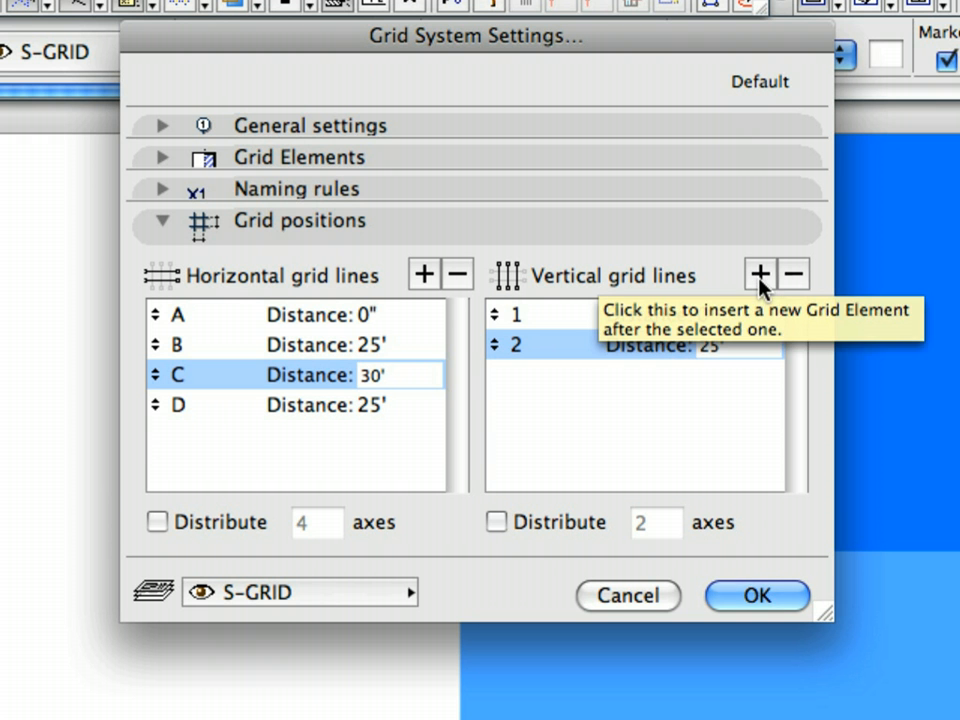
left_click(760, 274)
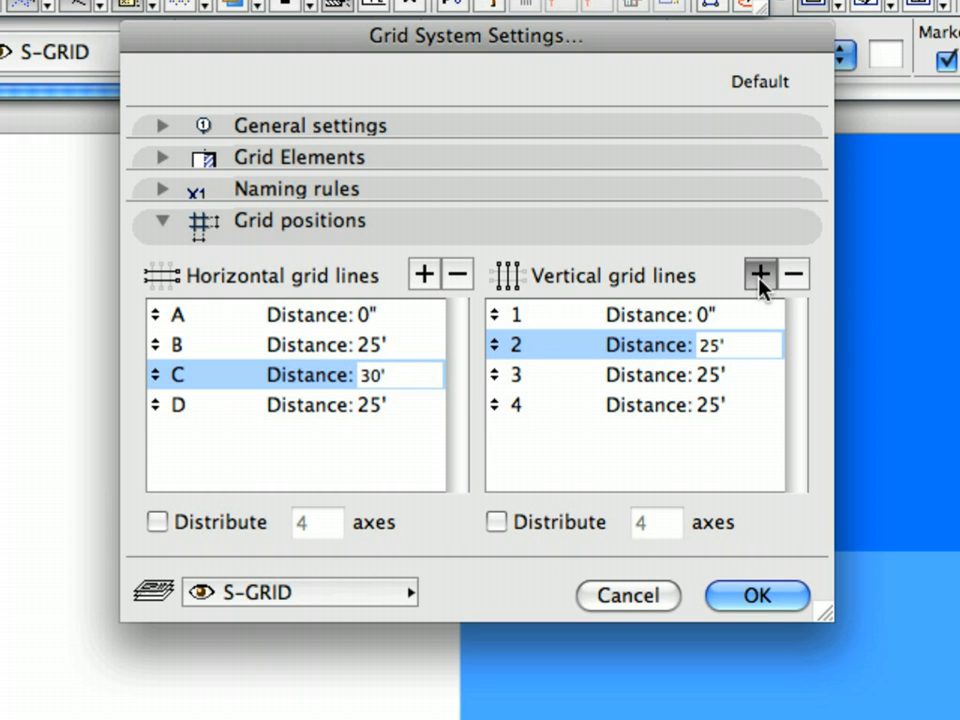
left_click(758, 274)
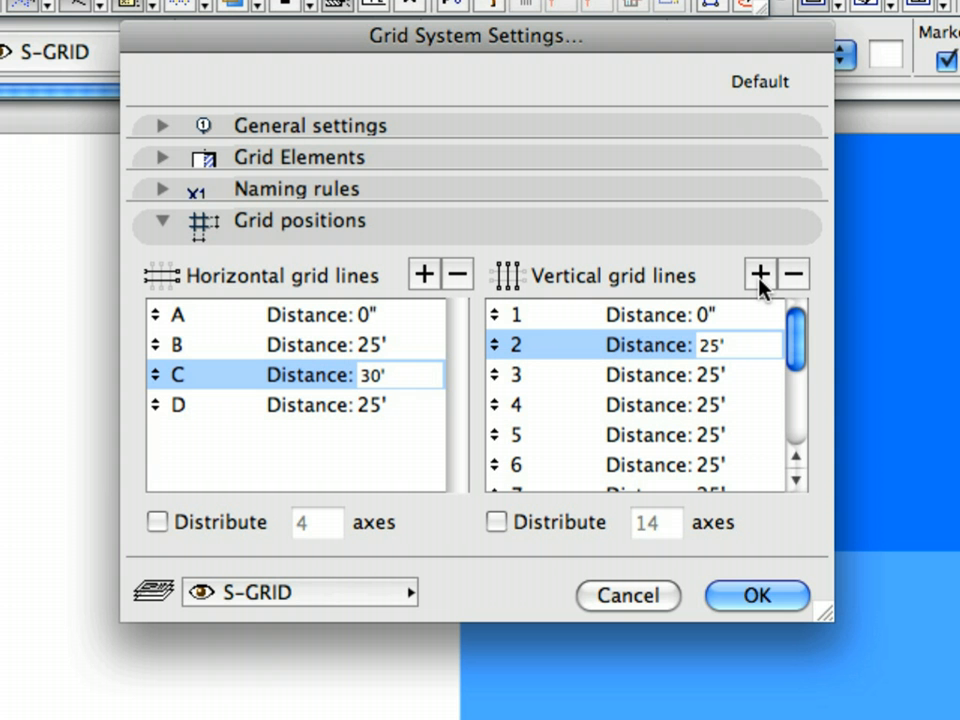
left_click(760, 274)
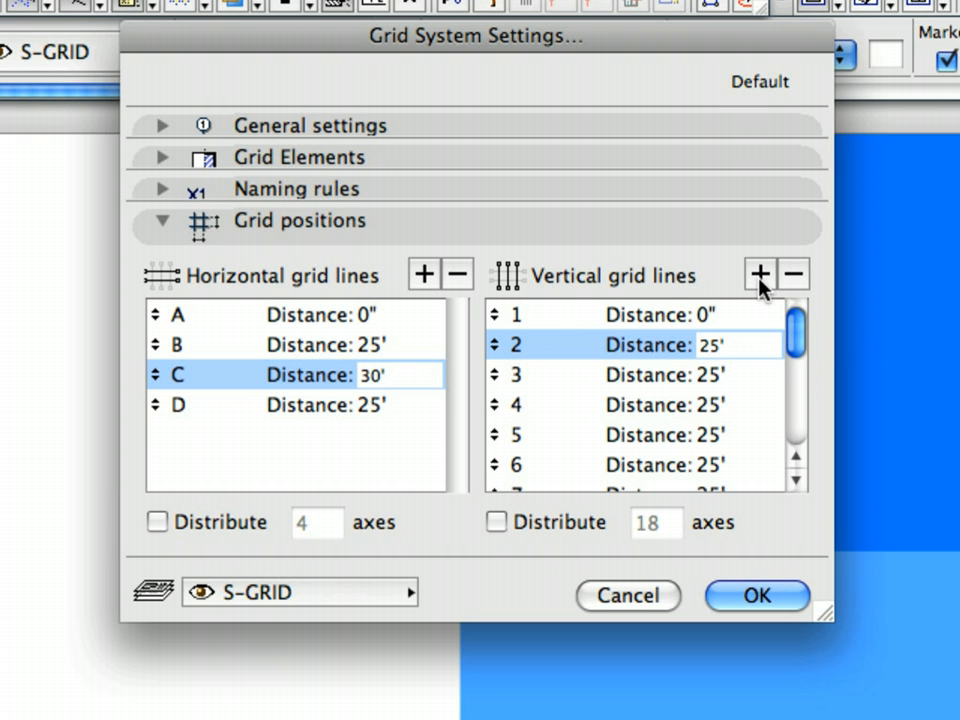
left_click(760, 274)
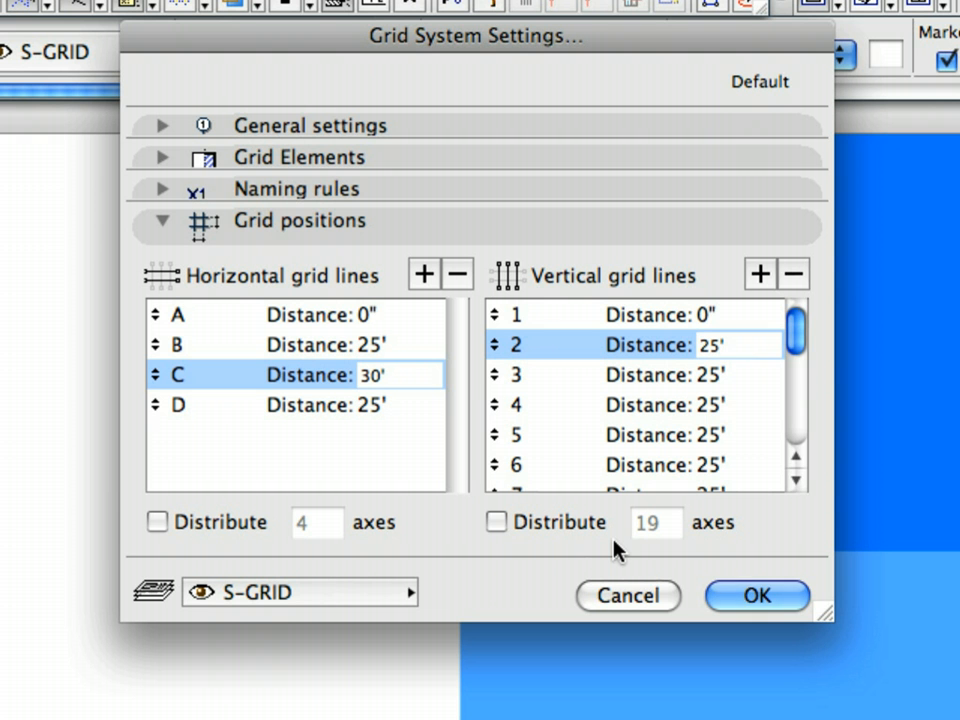
mouse_move(790, 508)
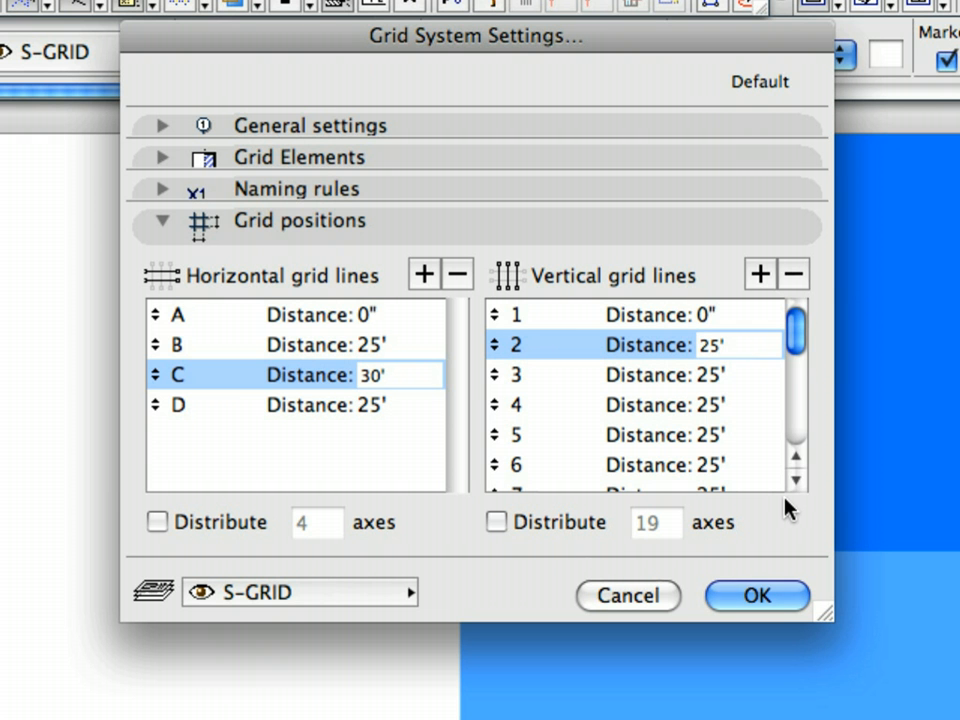
scroll("down", 3)
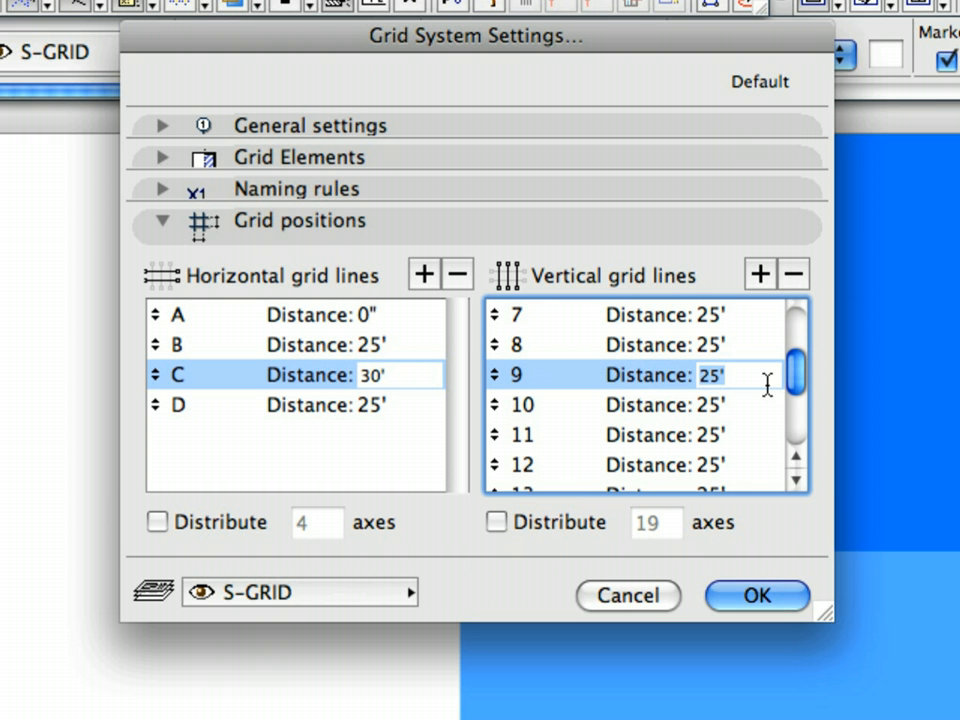
type("17")
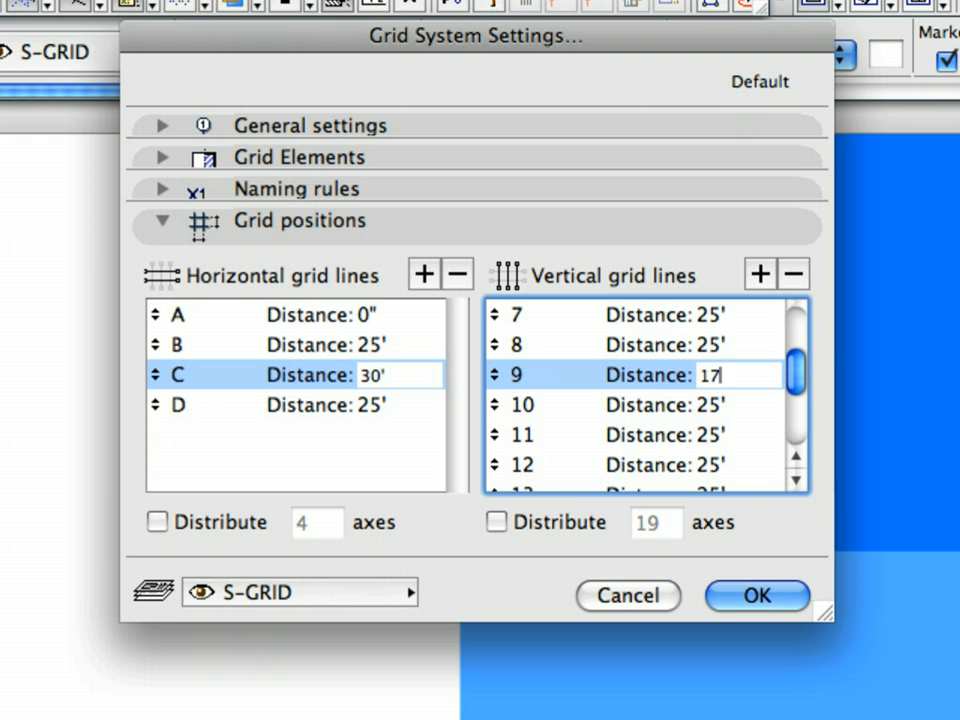
type("-4")
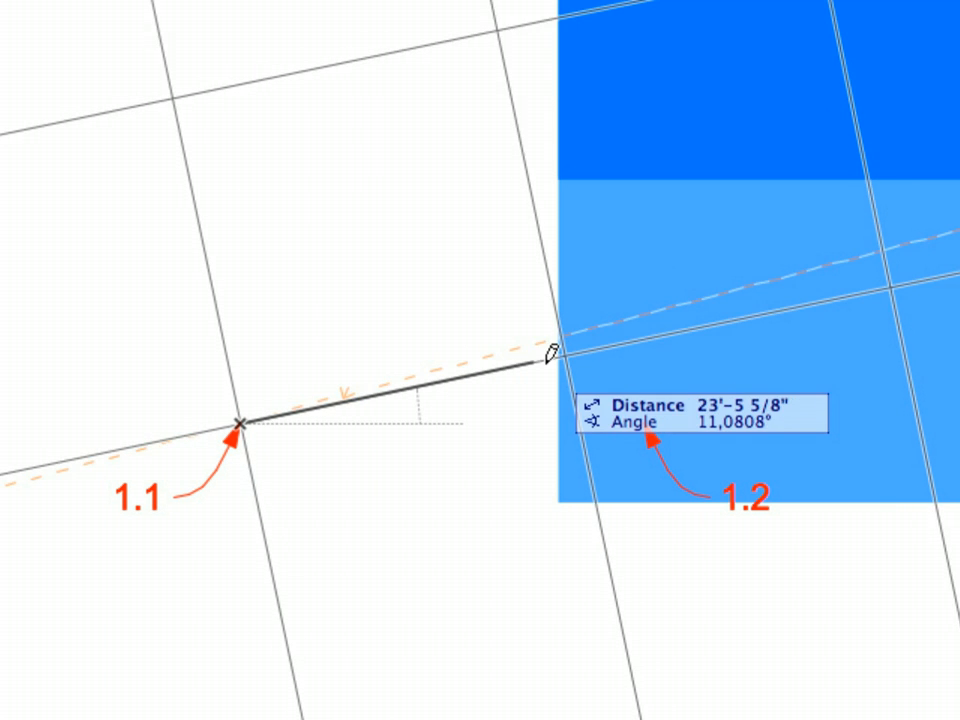
mouse_move(648, 410)
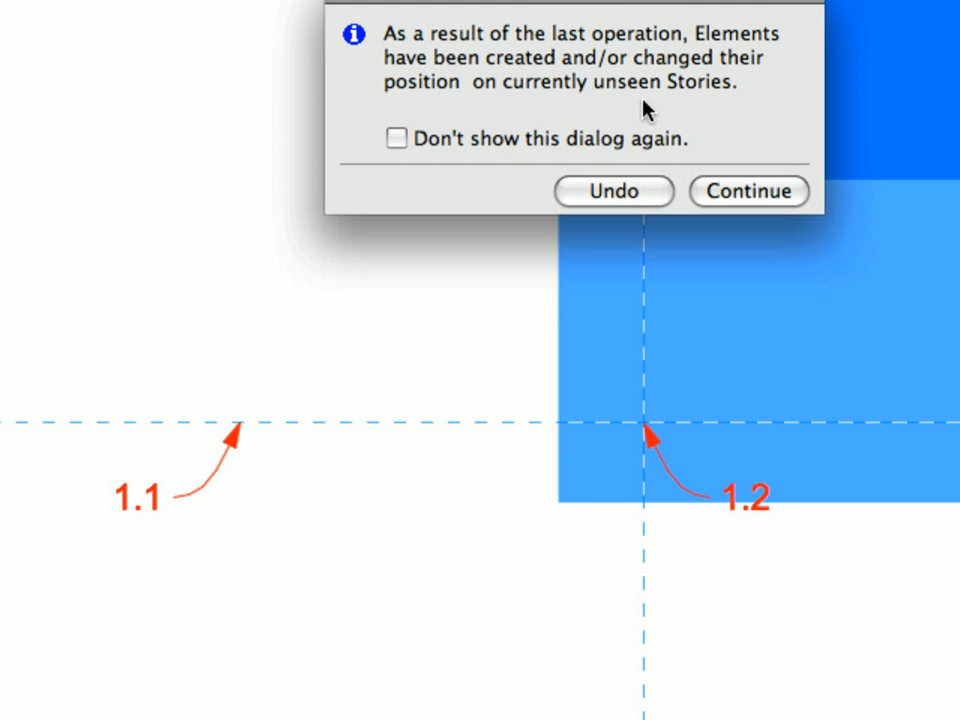
mouse_move(620, 12)
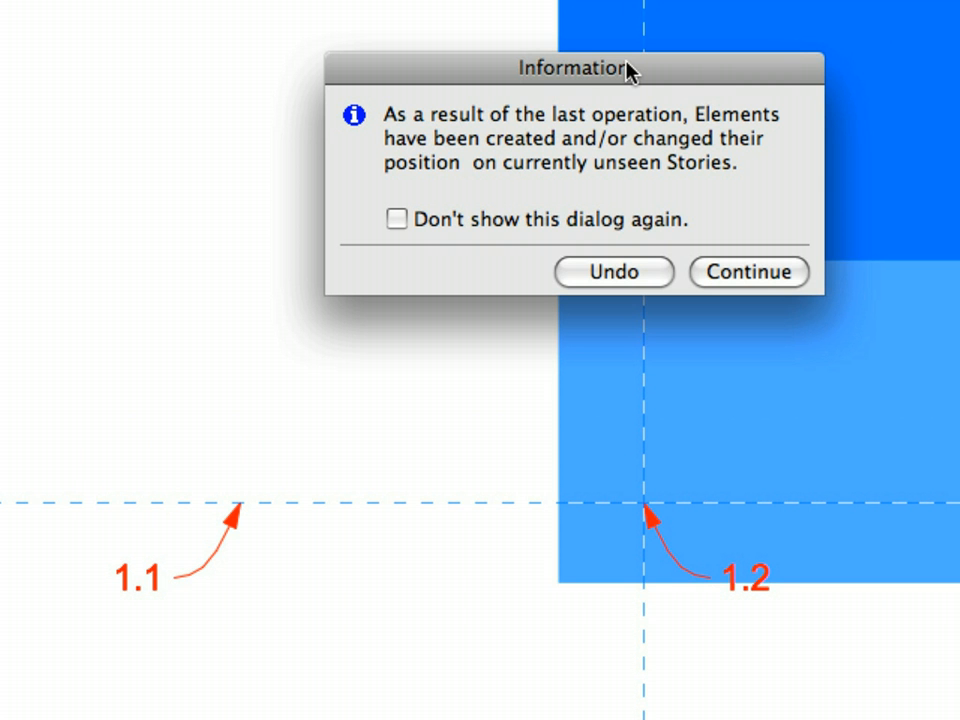
mouse_move(810, 290)
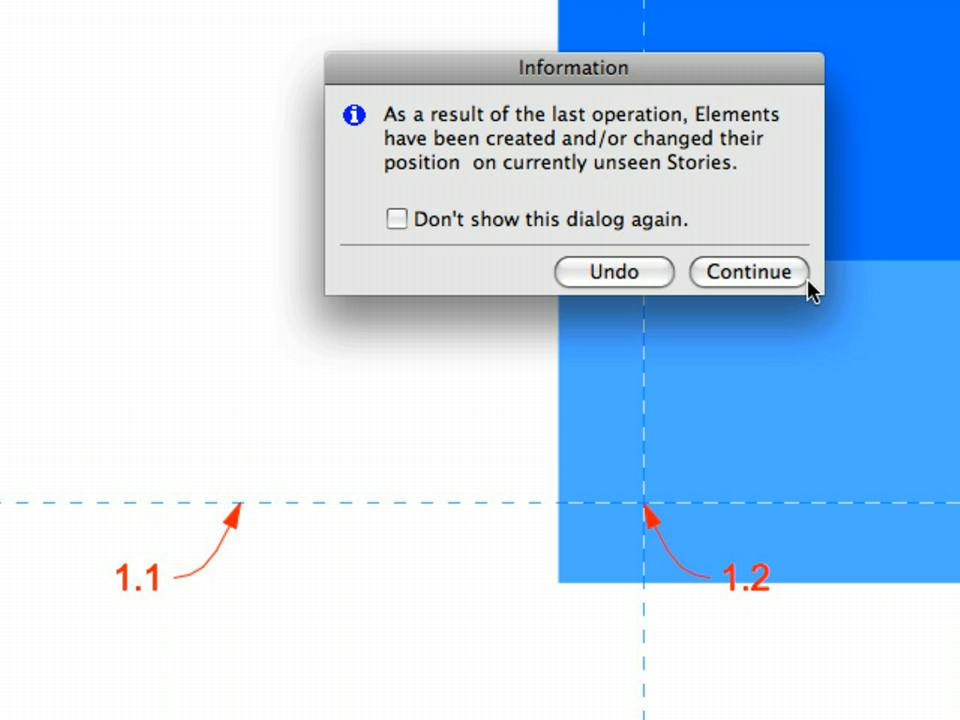
mouse_move(764, 284)
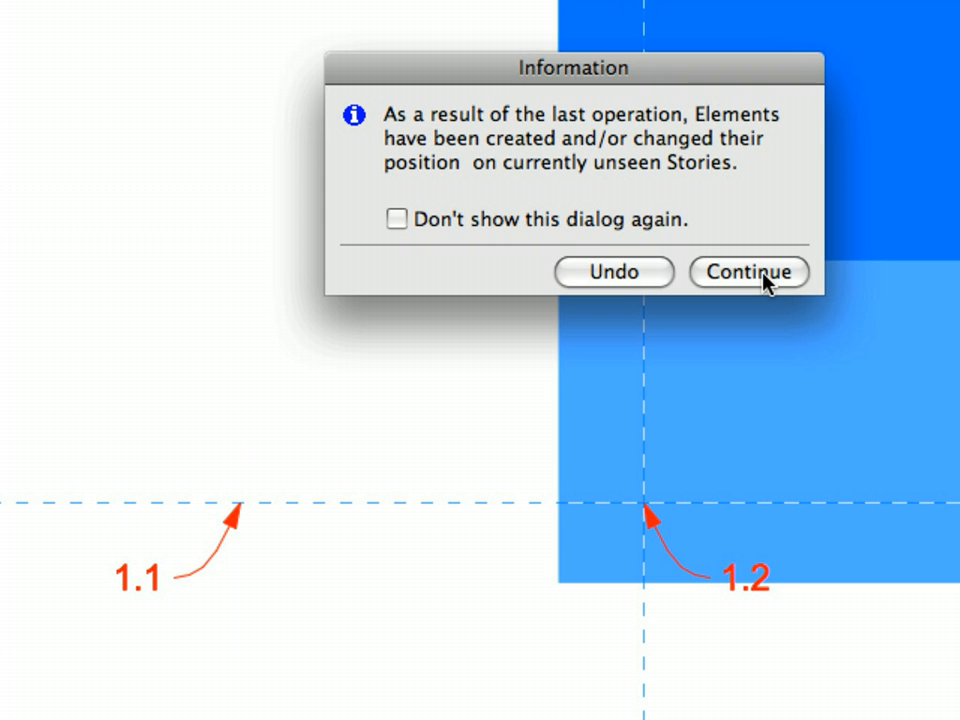
mouse_move(748, 272)
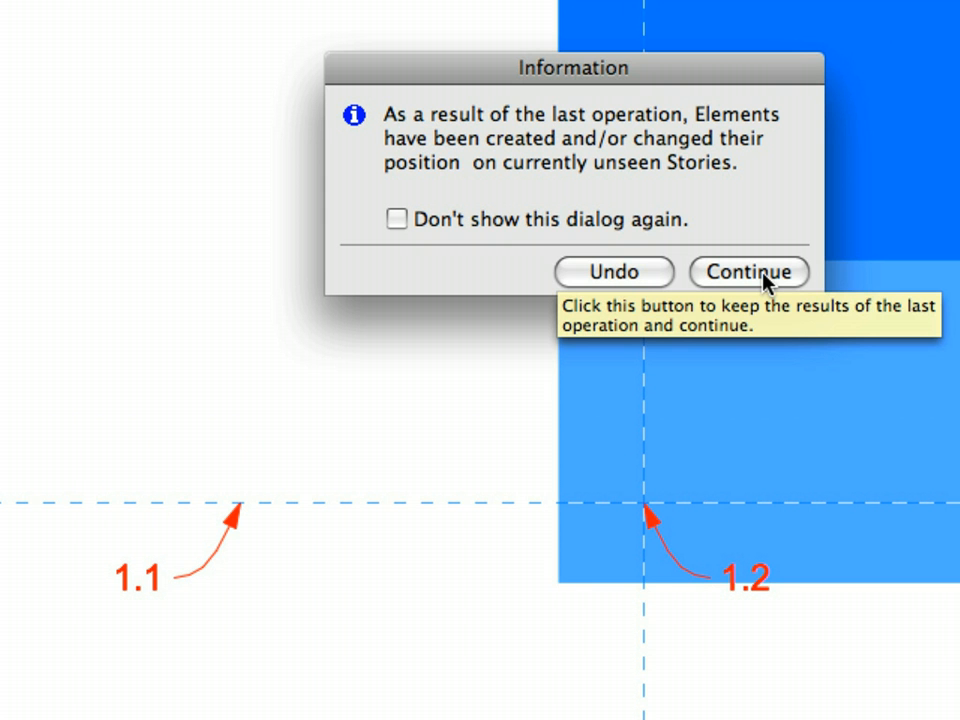
- Keep the grid elements on other stories and switch to the 2.2.2 Structural Grid view
left_click(748, 272)
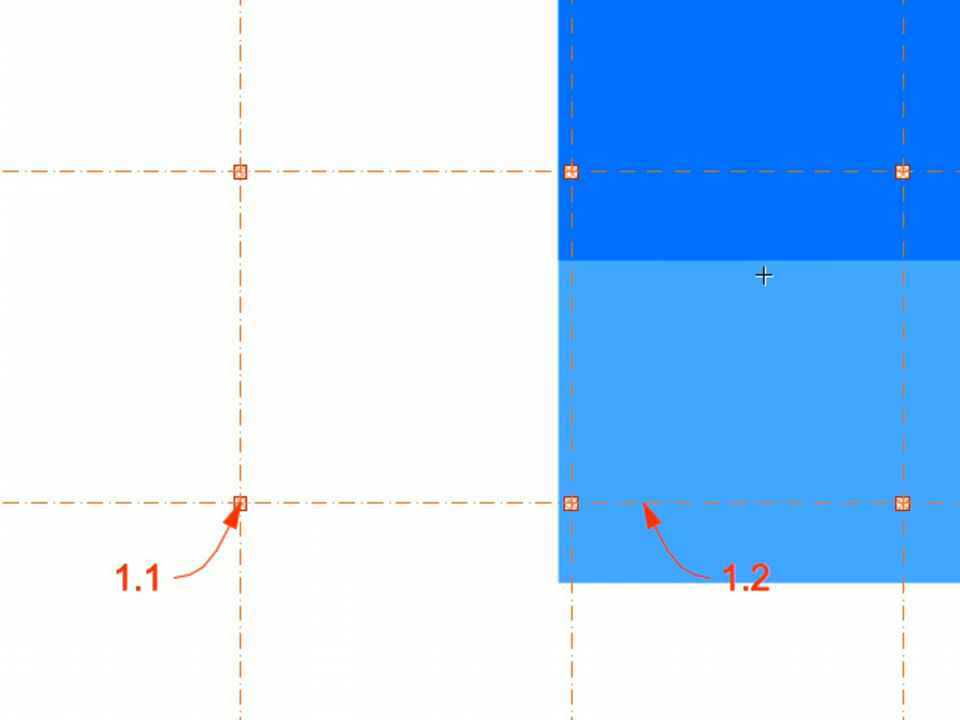
mouse_move(268, 200)
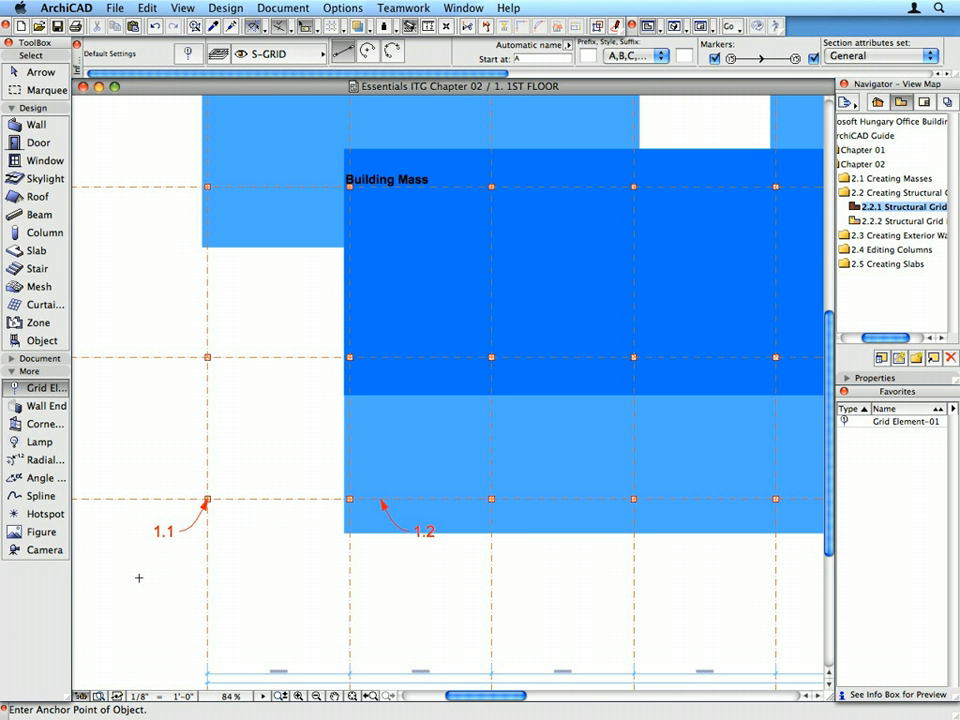
mouse_move(140, 582)
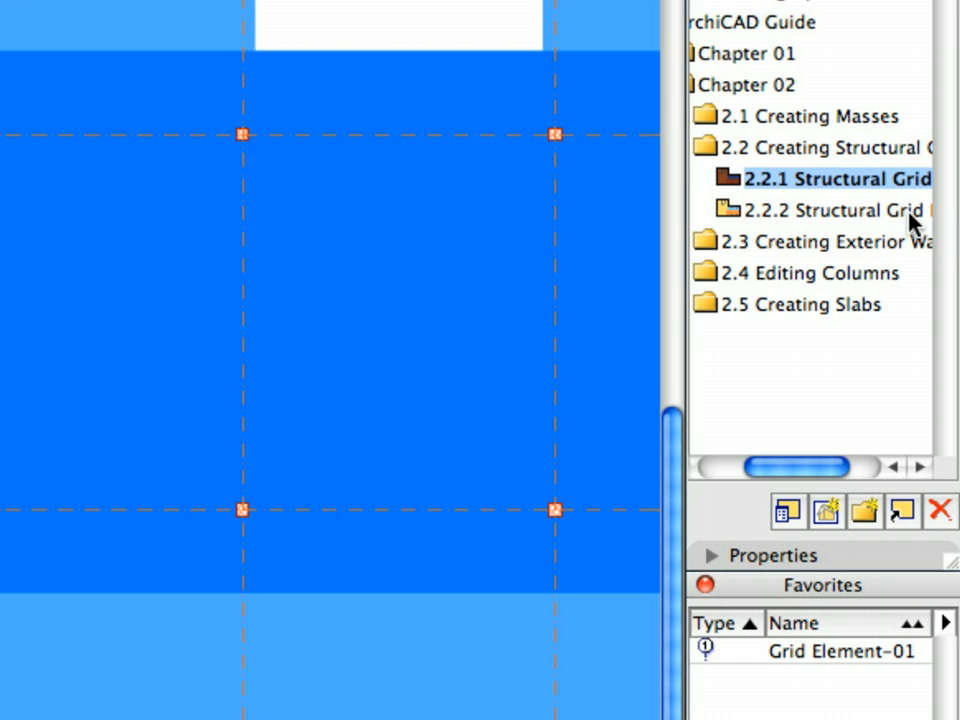
left_click(840, 210)
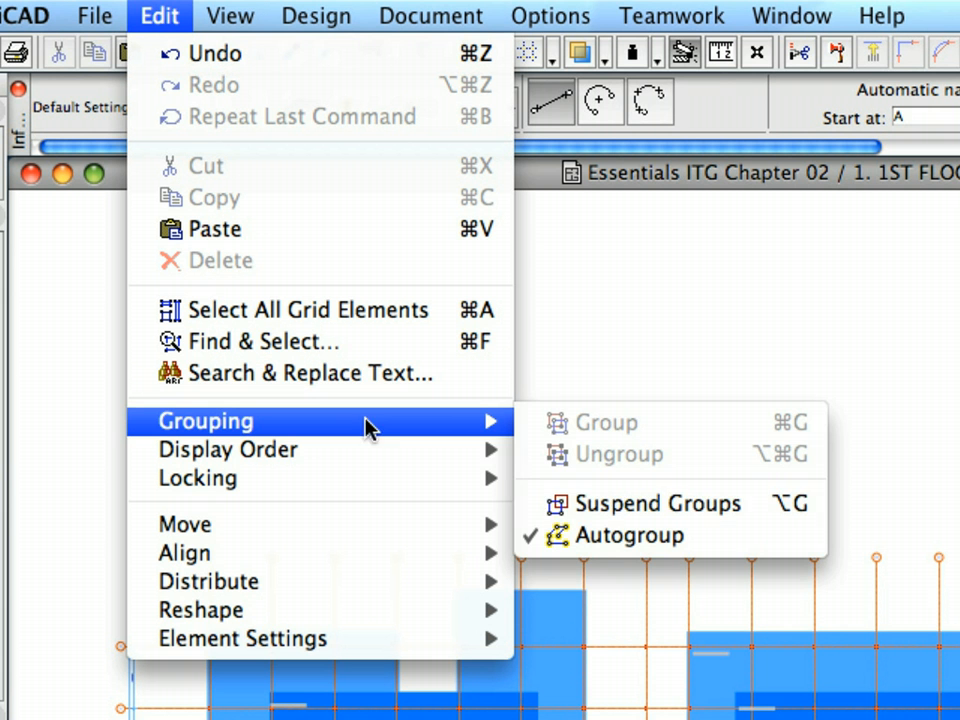
mouse_move(660, 504)
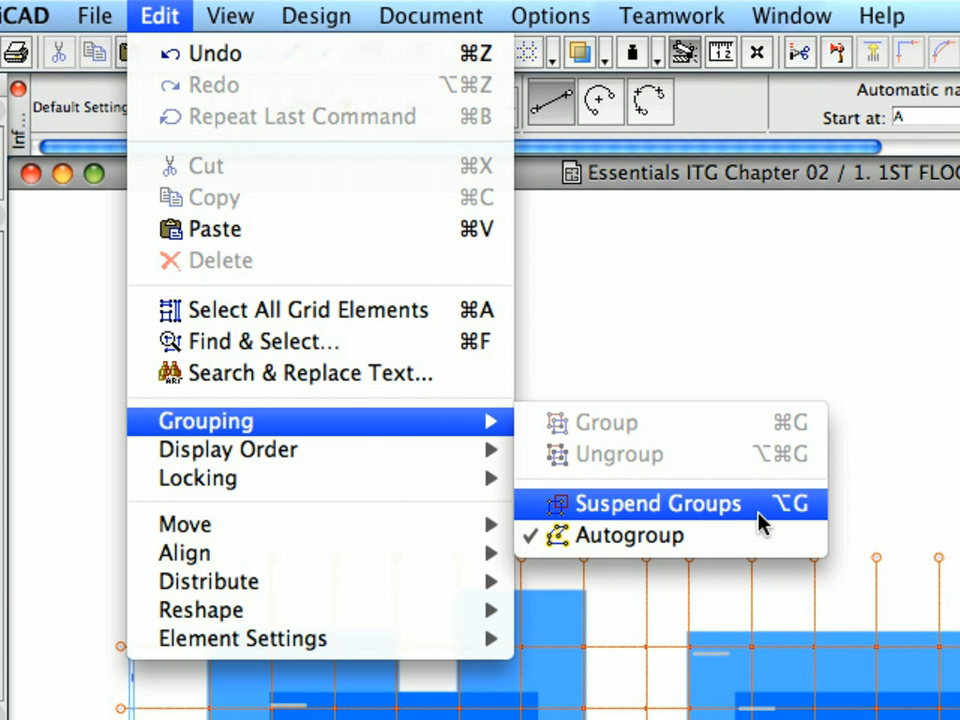
- Suspend Groups via Edit > Grouping and select one vertical gridline on its own
left_click(658, 504)
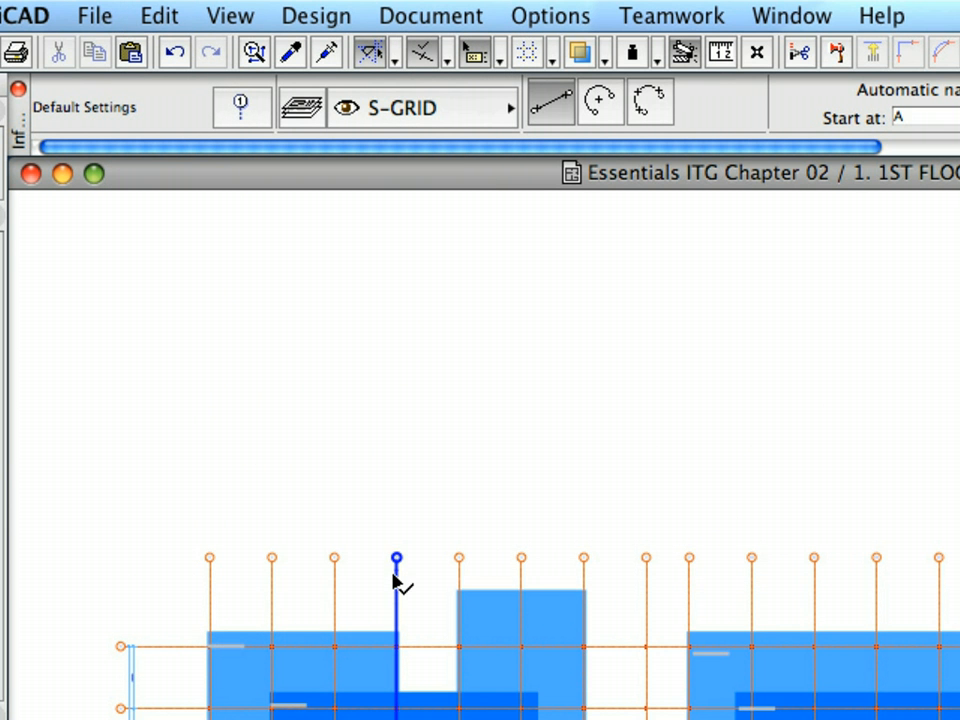
left_click(394, 560)
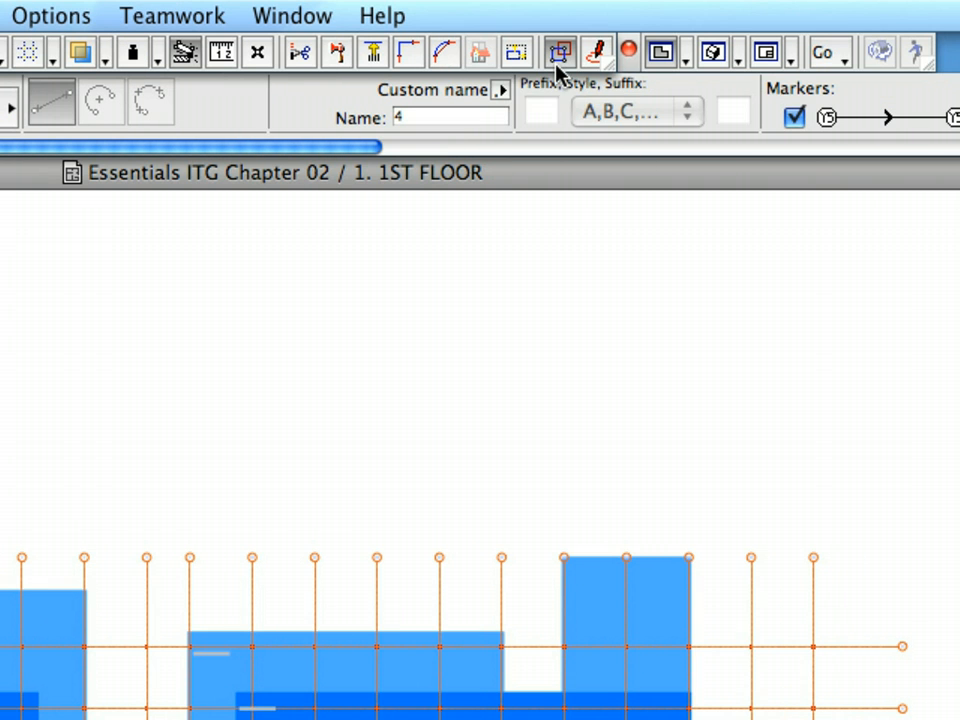
mouse_move(558, 52)
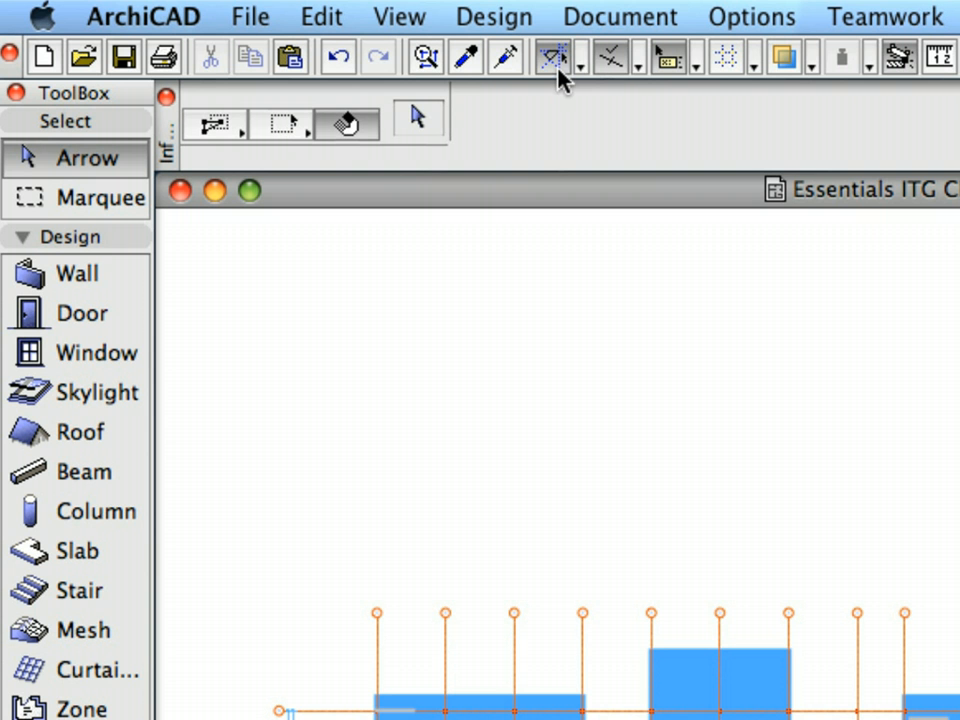
mouse_move(552, 58)
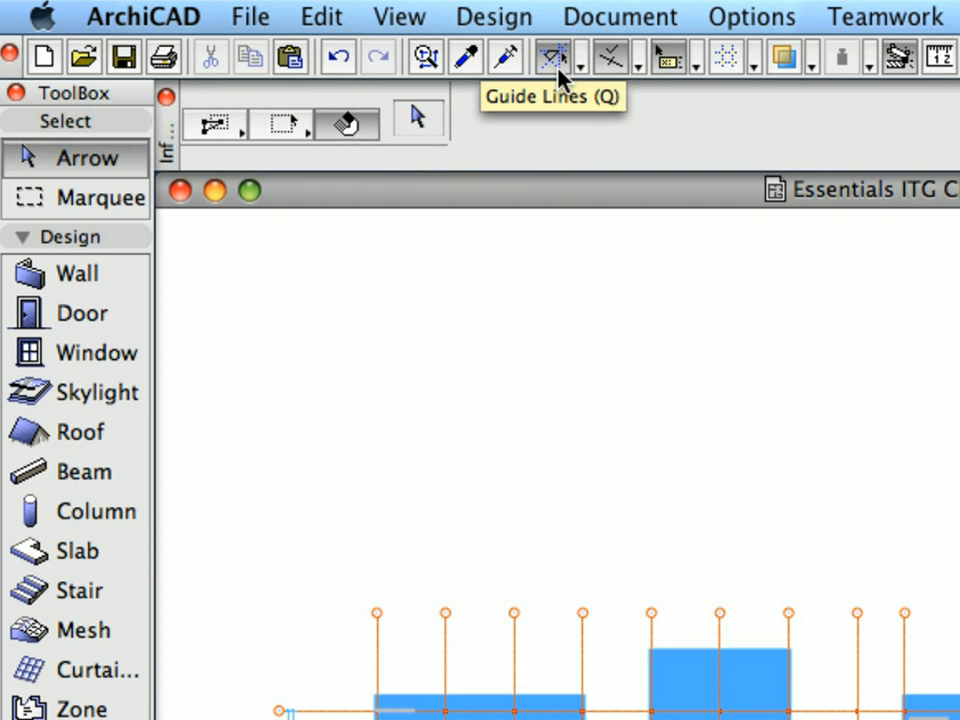
mouse_move(660, 78)
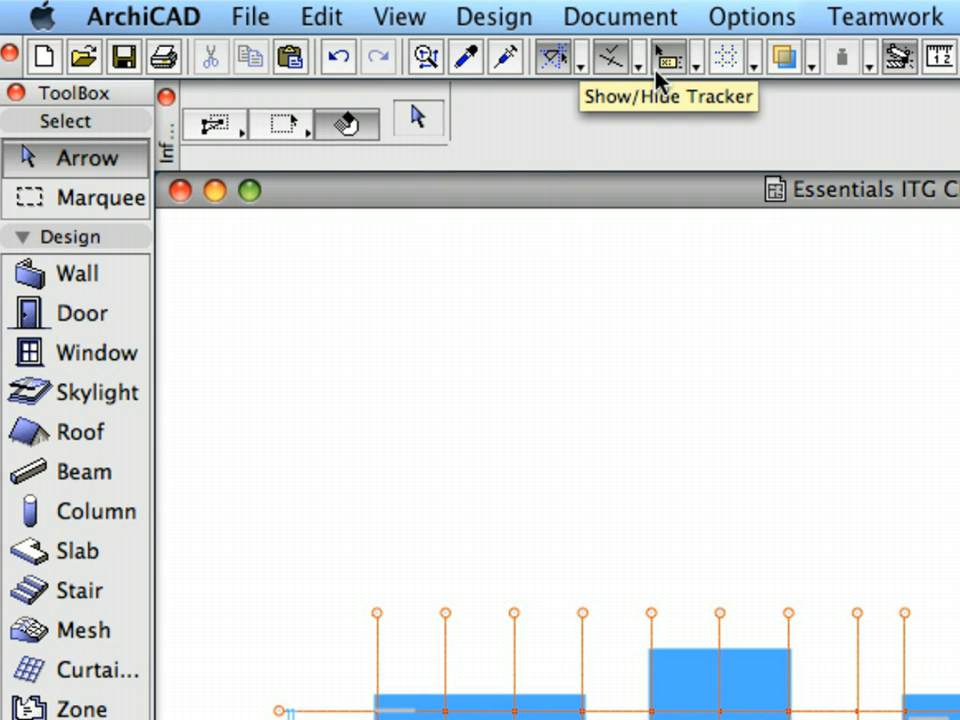
mouse_move(118, 198)
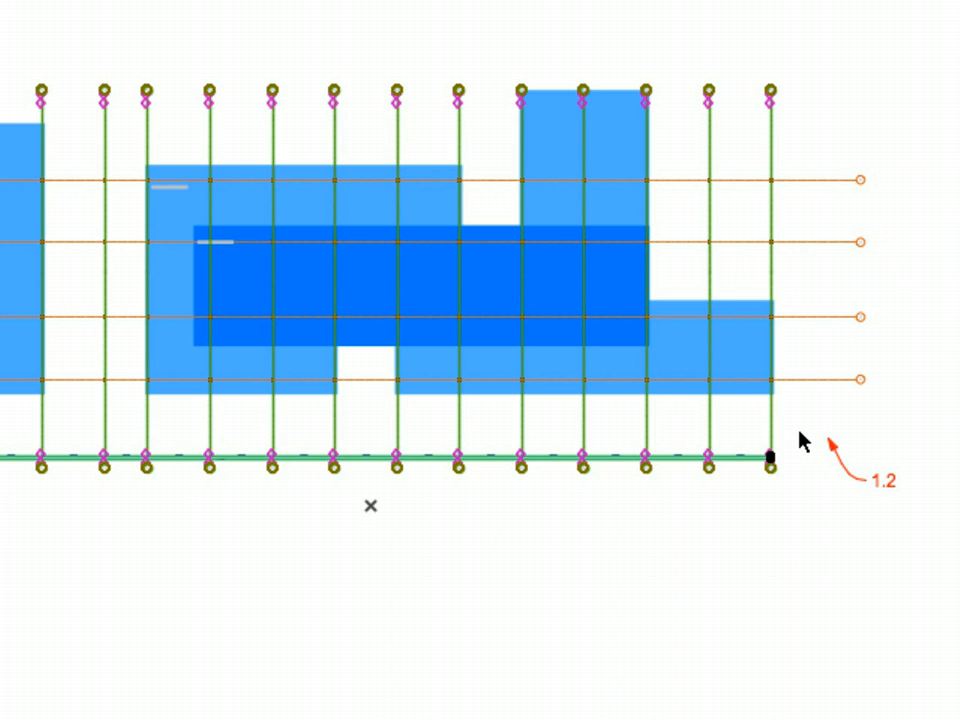
mouse_move(152, 68)
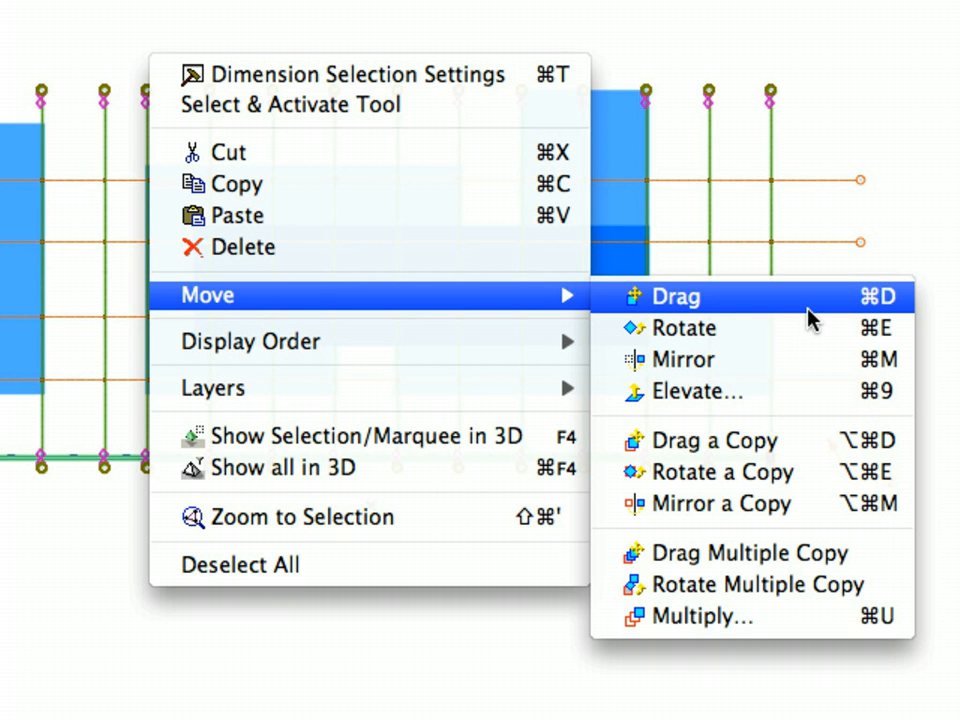
- Drag the selected vertical gridlines to their new position across the plan
left_click(676, 296)
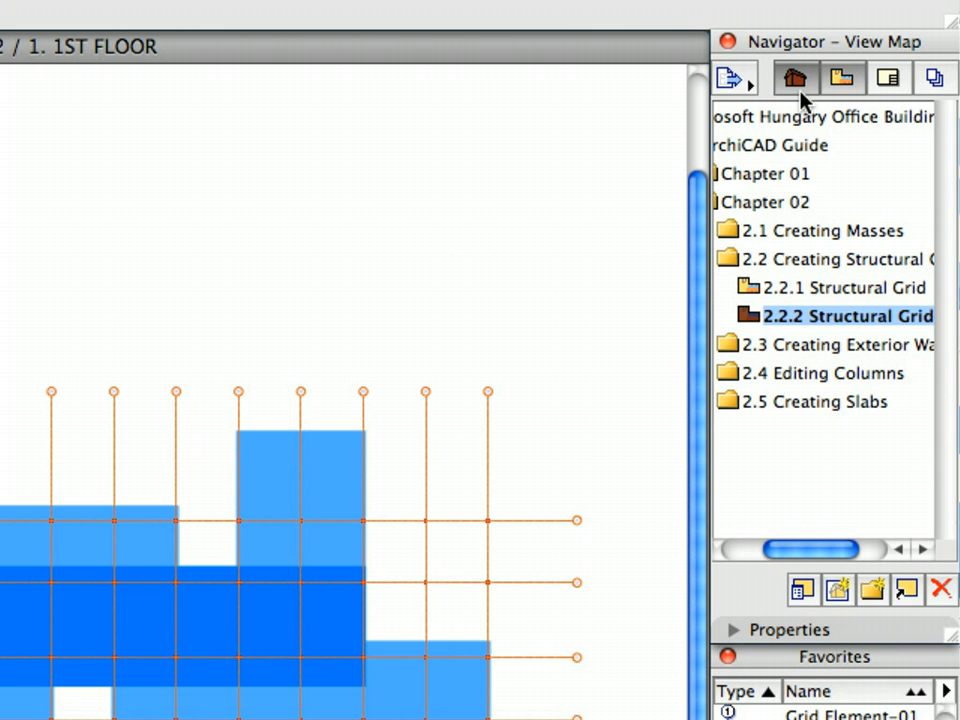
- Step through the Project Map stories to the 3RD and then 4TH FLOOR plans showing the grid
left_click(796, 78)
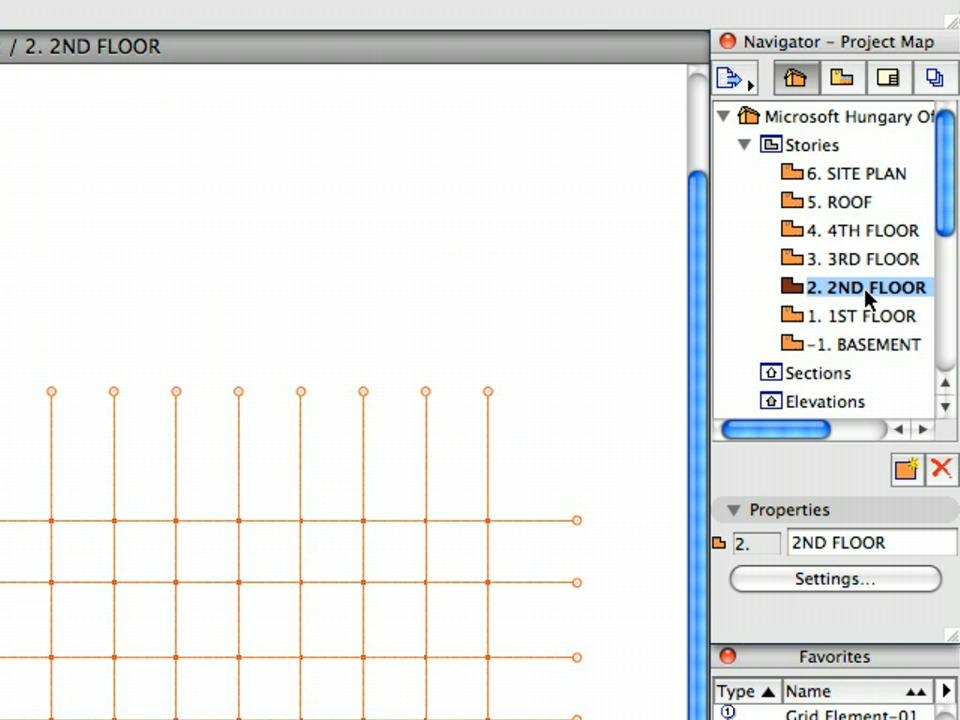
mouse_move(436, 400)
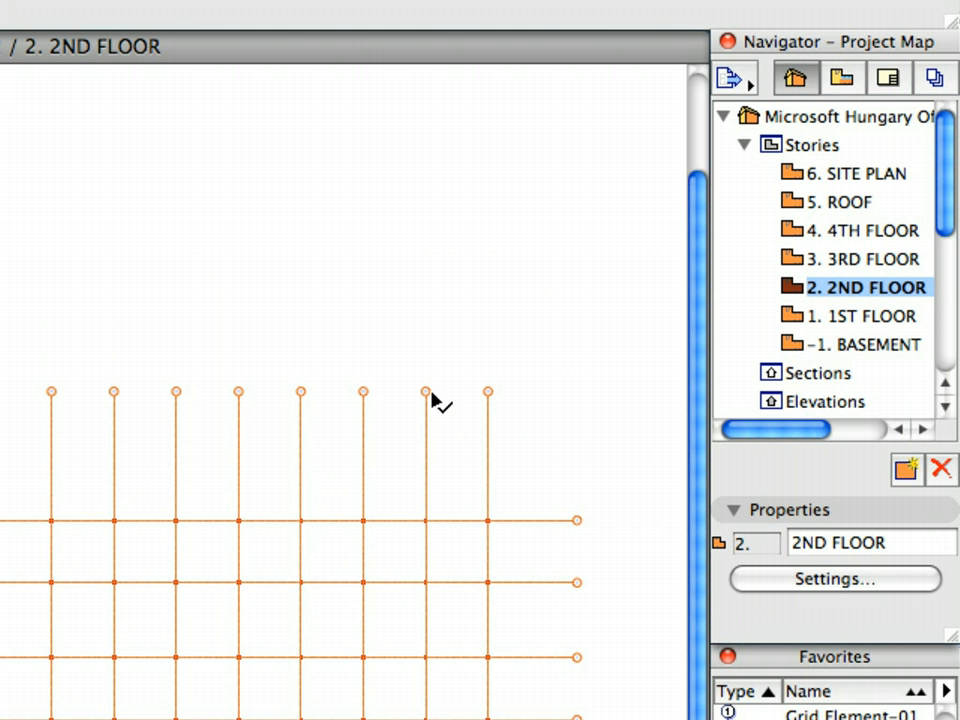
left_click(864, 258)
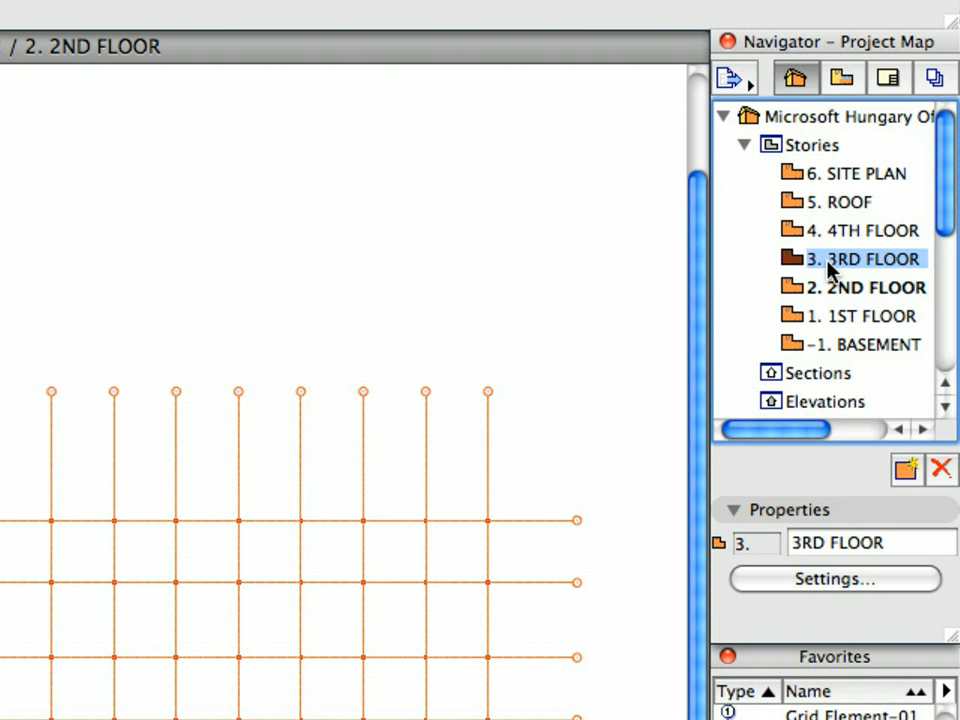
double_click(862, 258)
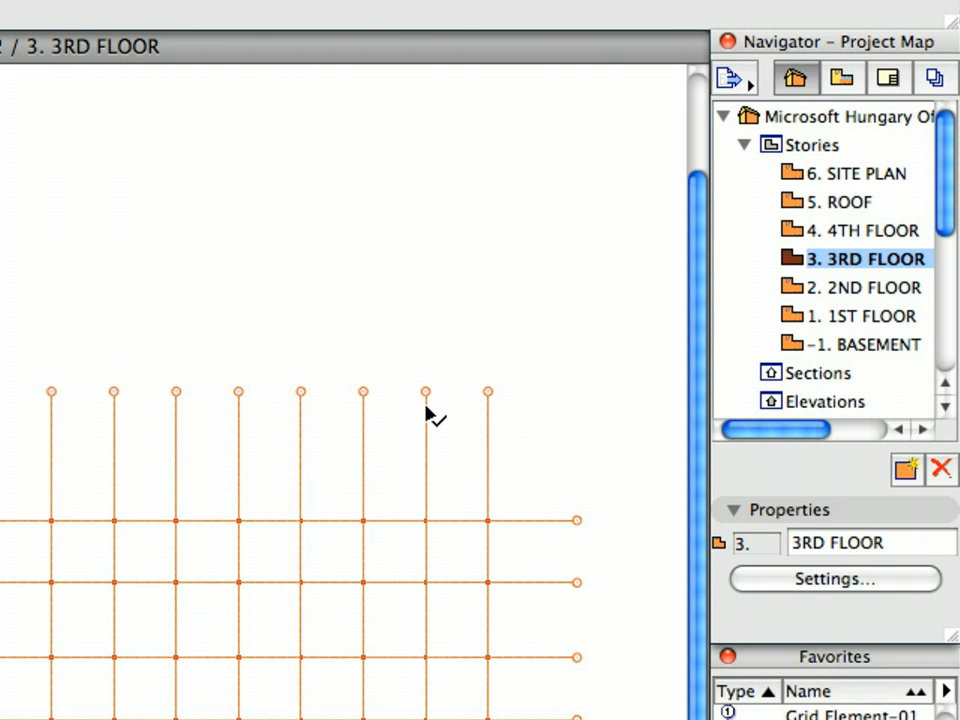
mouse_move(838, 248)
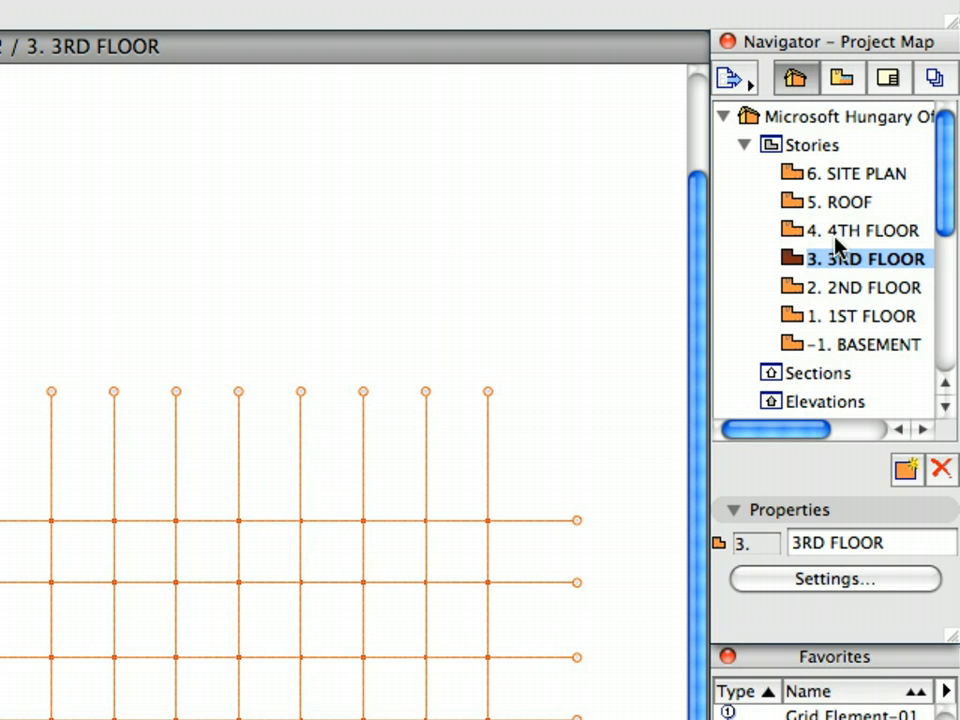
left_click(864, 230)
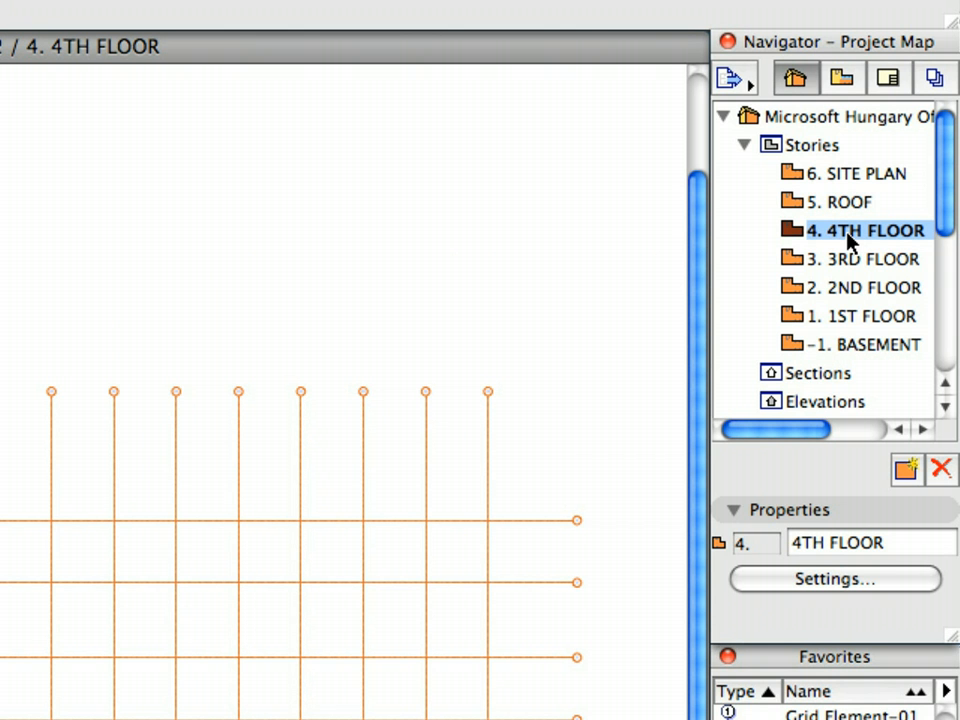
mouse_move(88, 104)
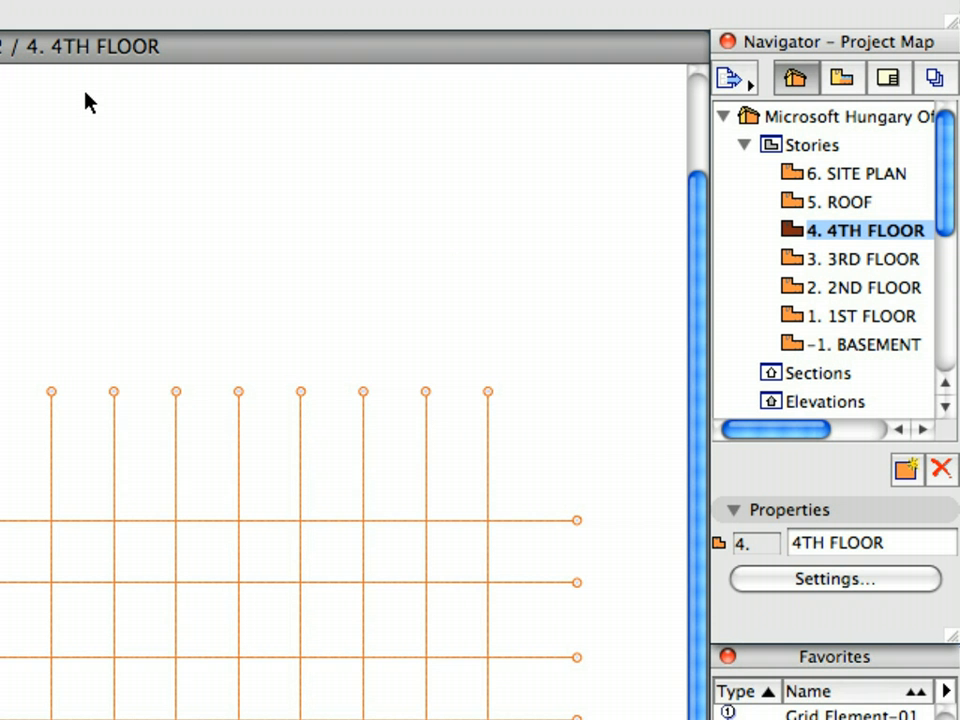
- Show the whole model in 3D with the gridlines rising through the translucent masses
right_click(90, 100)
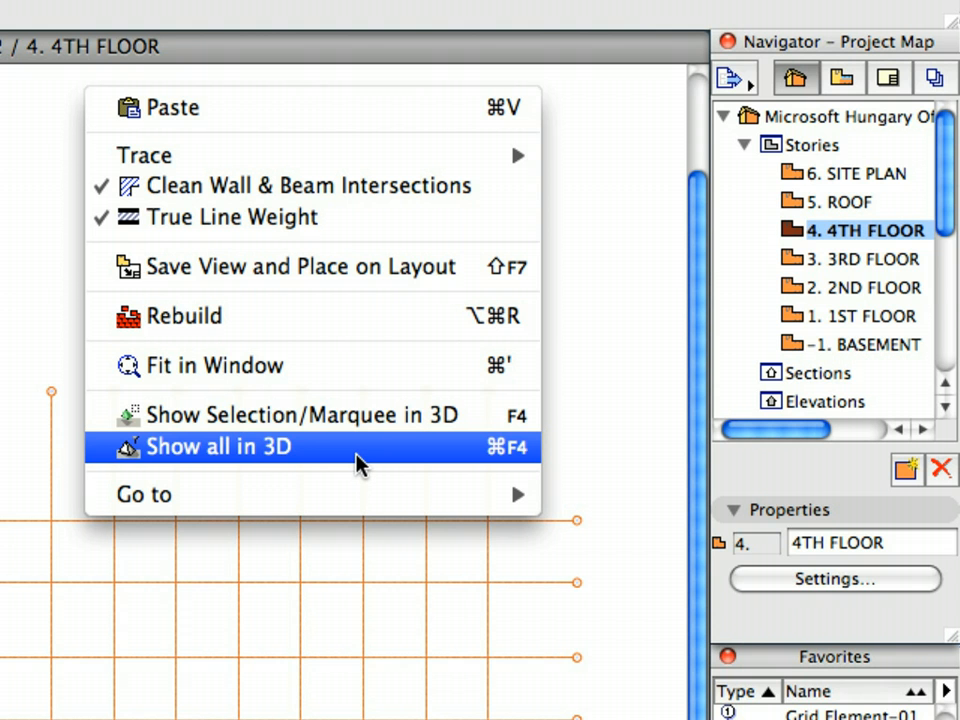
left_click(216, 446)
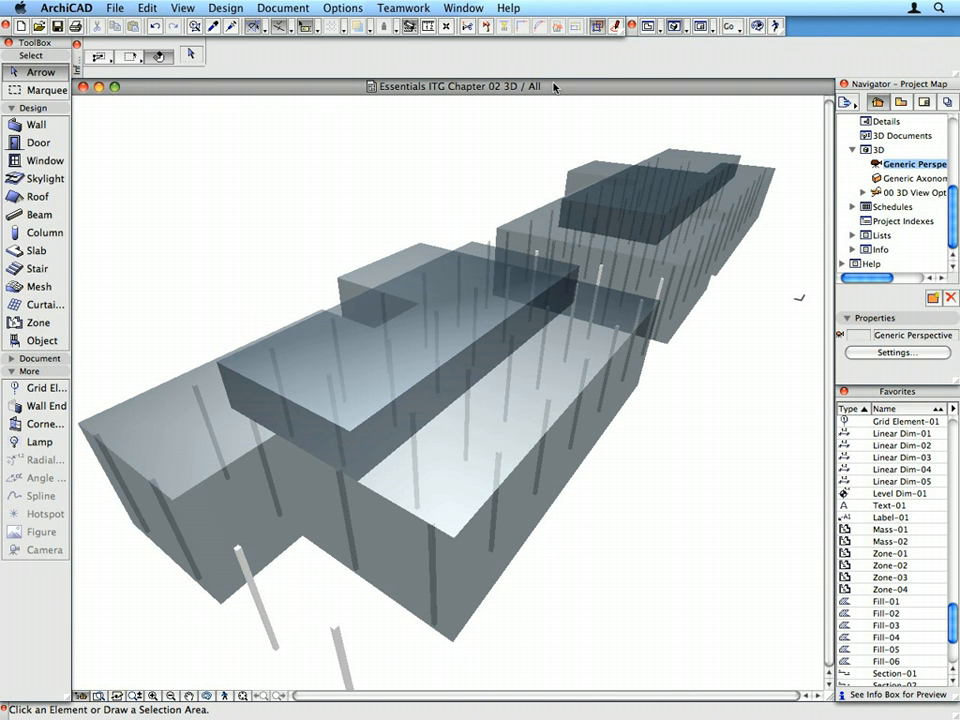
mouse_move(564, 200)
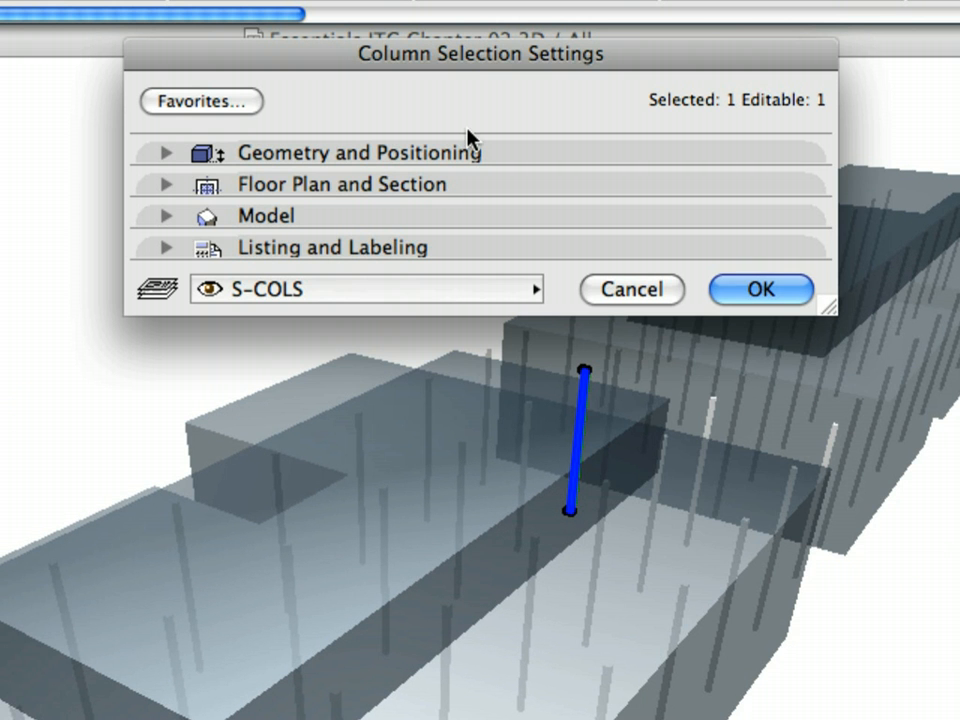
left_click(168, 184)
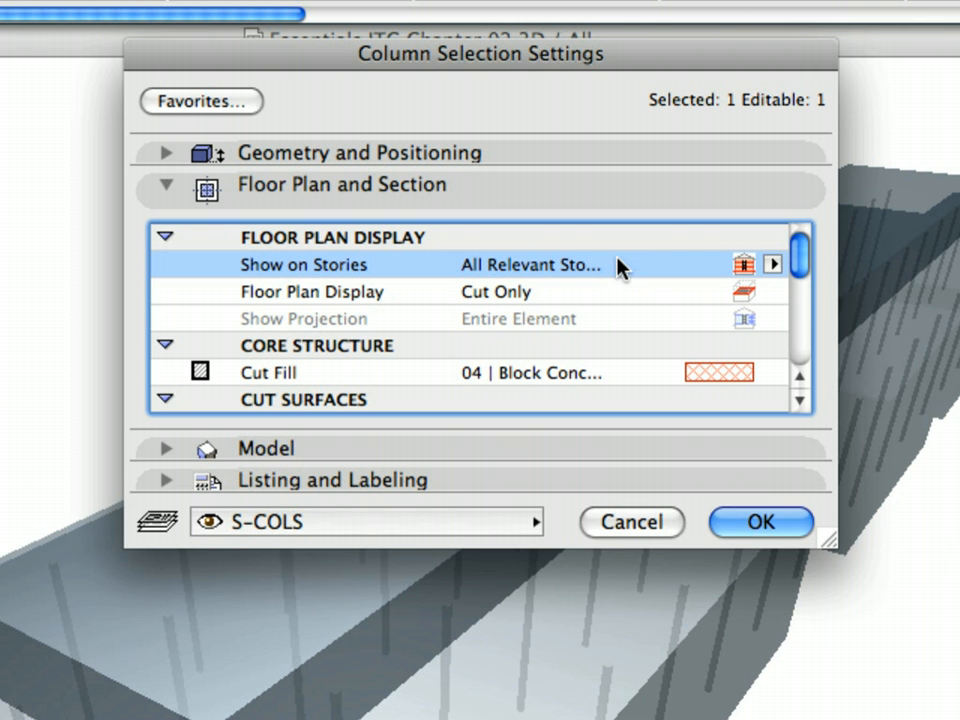
mouse_move(770, 282)
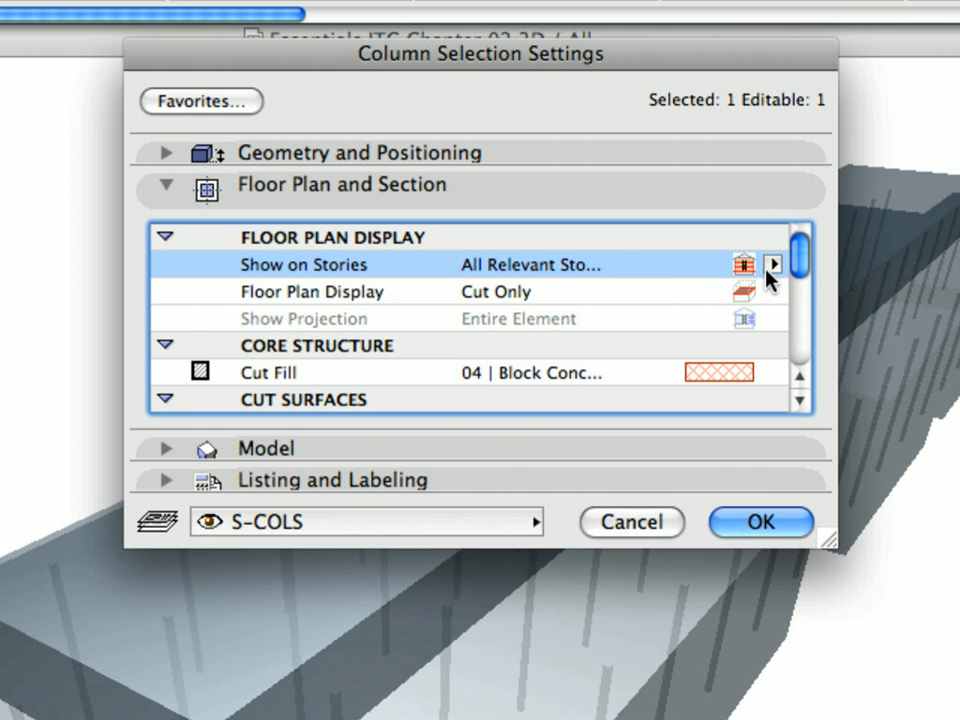
left_click(772, 264)
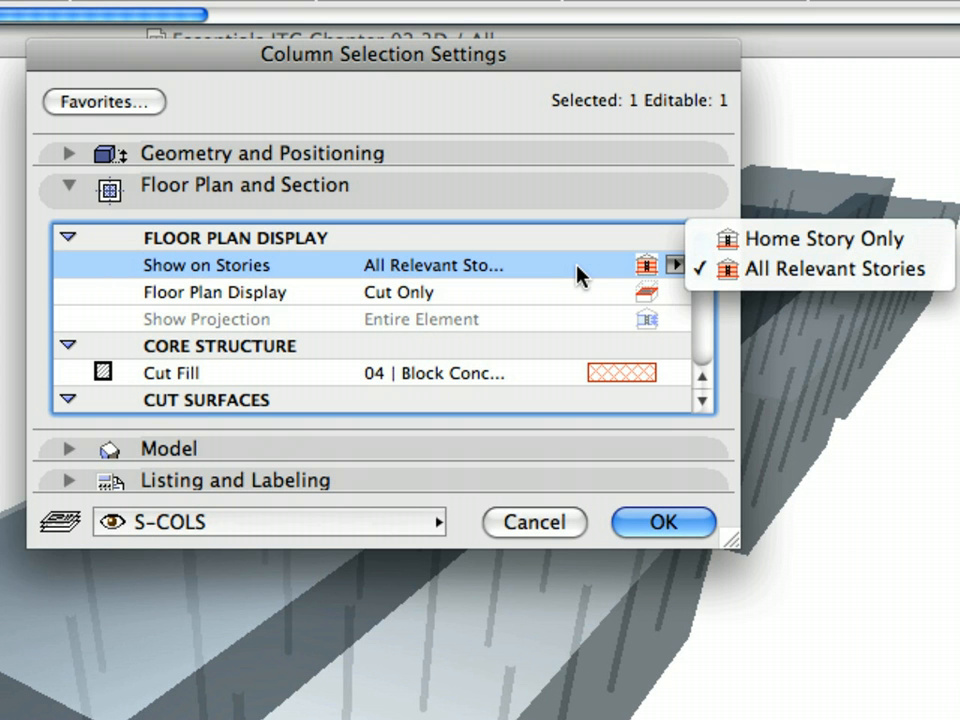
left_click(662, 522)
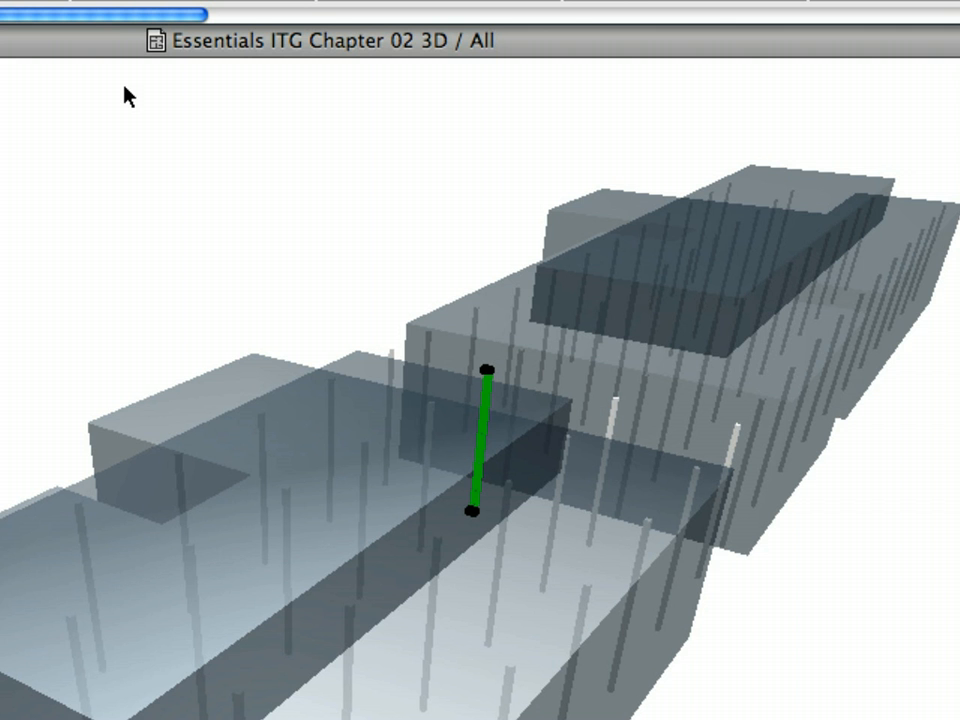
mouse_move(162, 100)
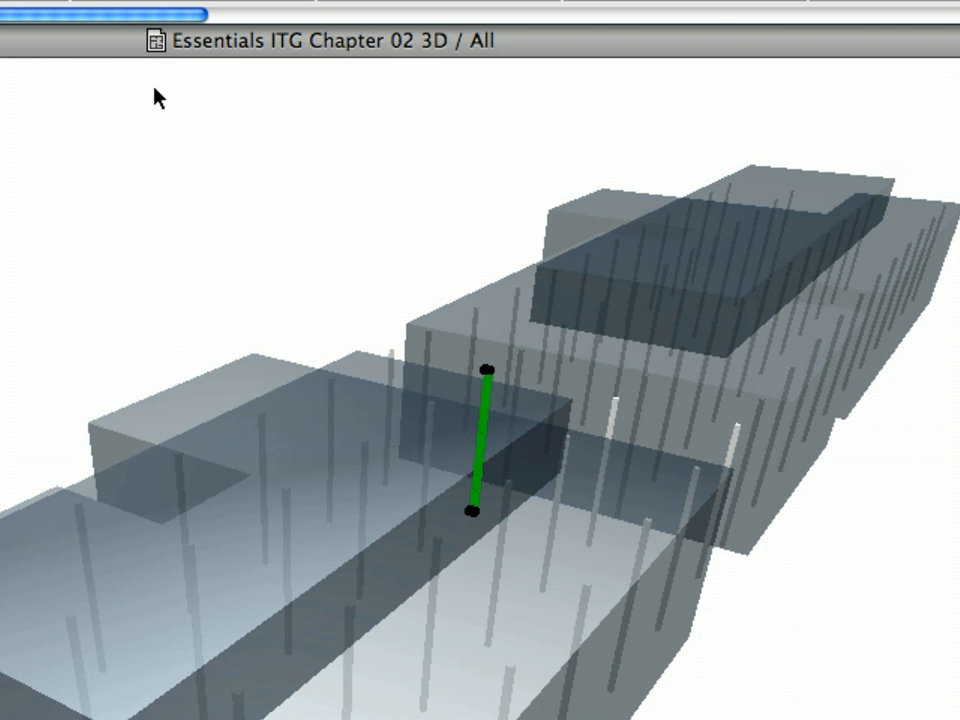